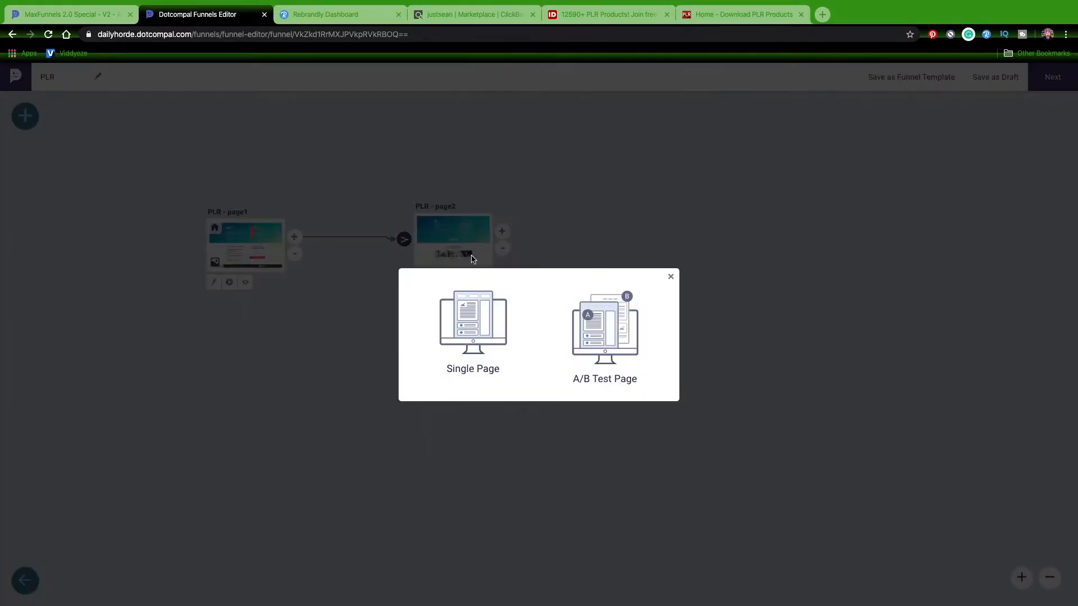
mouse_move(833, 338)
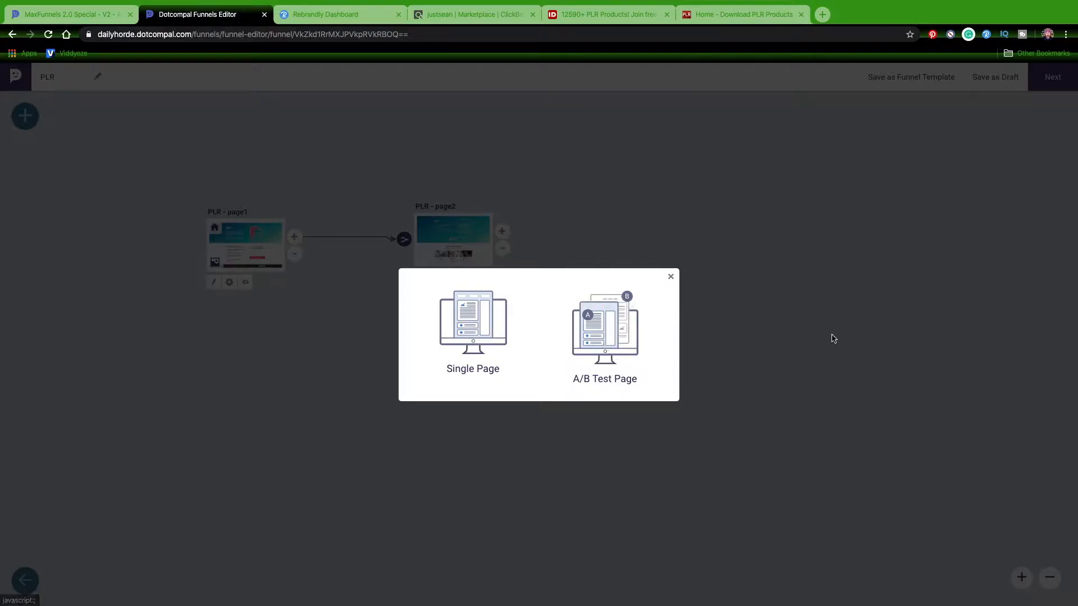
mouse_move(795, 342)
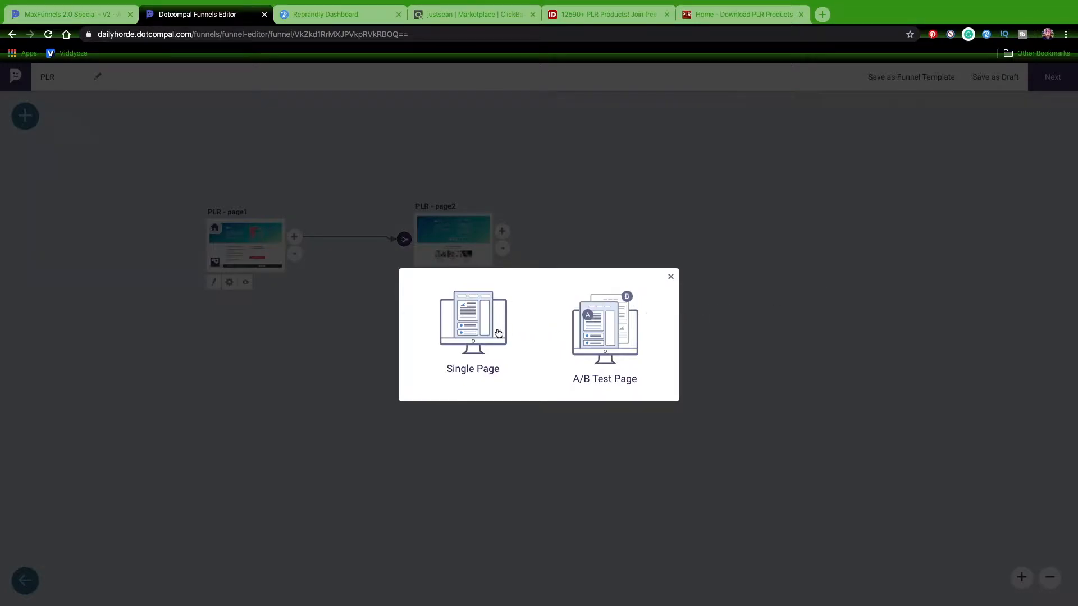
Pick Single Page, then dismiss the add-page gallery, leaving page1 linked to page2.
left_click(472, 324)
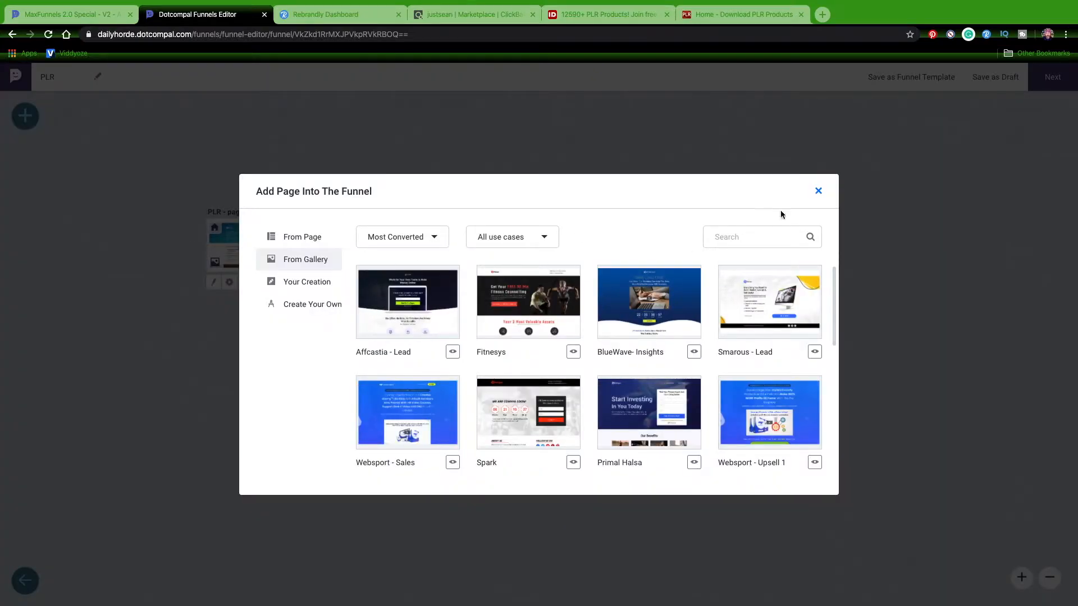
left_click(817, 191)
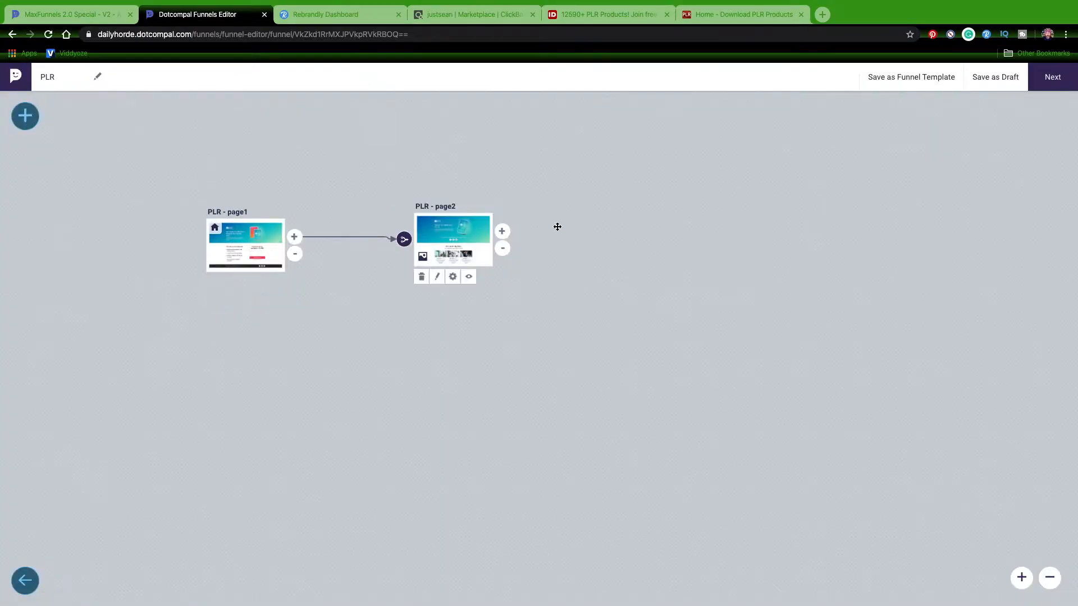
Open PLR - page1 in the editor and preview it in mobile and desktop views.
left_click(213, 282)
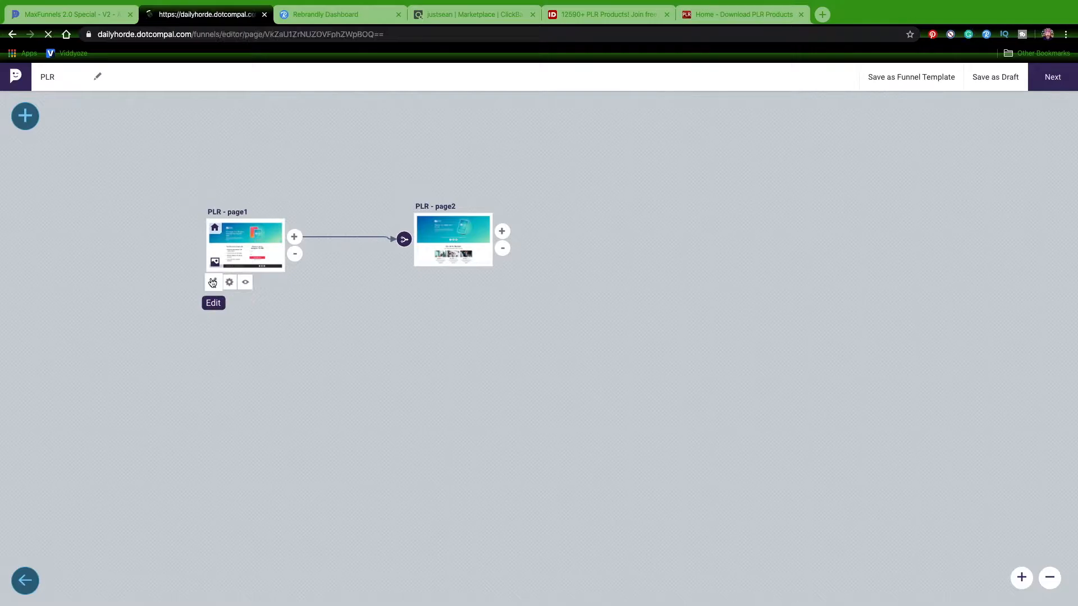
left_click(213, 304)
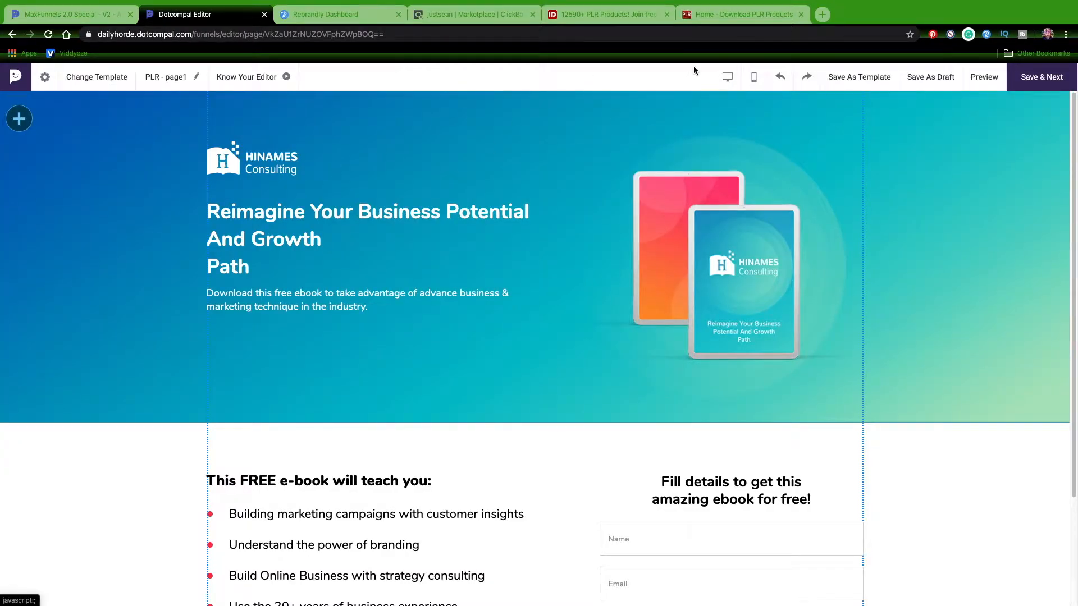
left_click(754, 77)
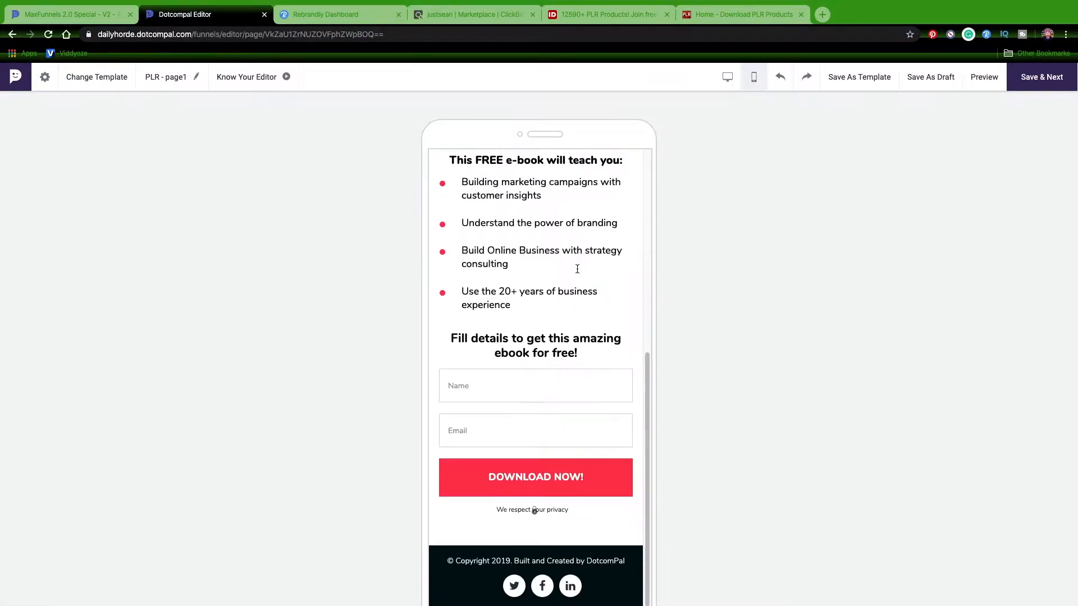
mouse_move(543, 373)
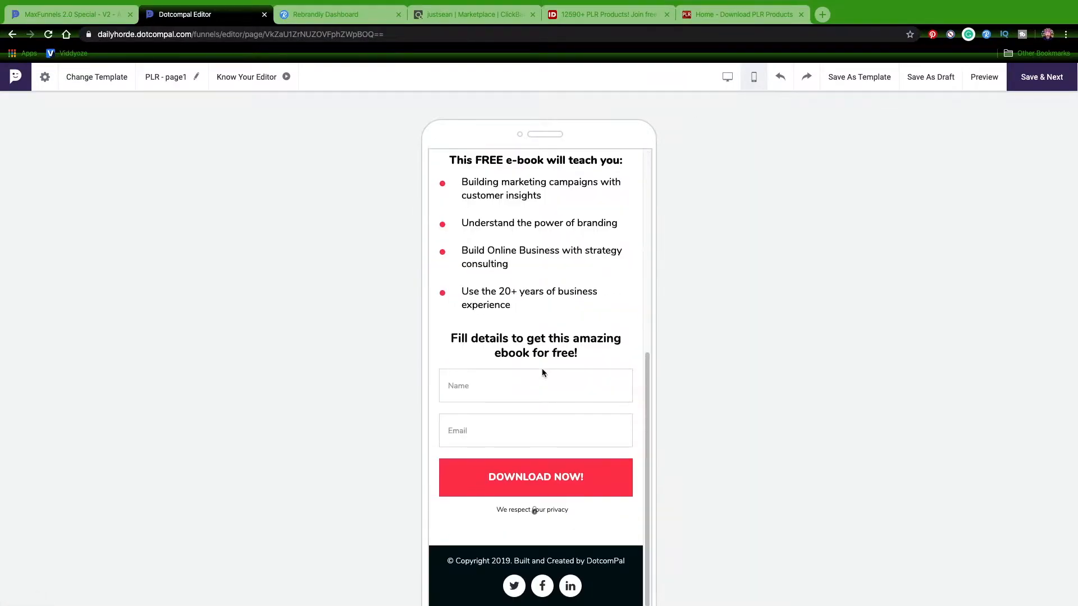
left_click(727, 76)
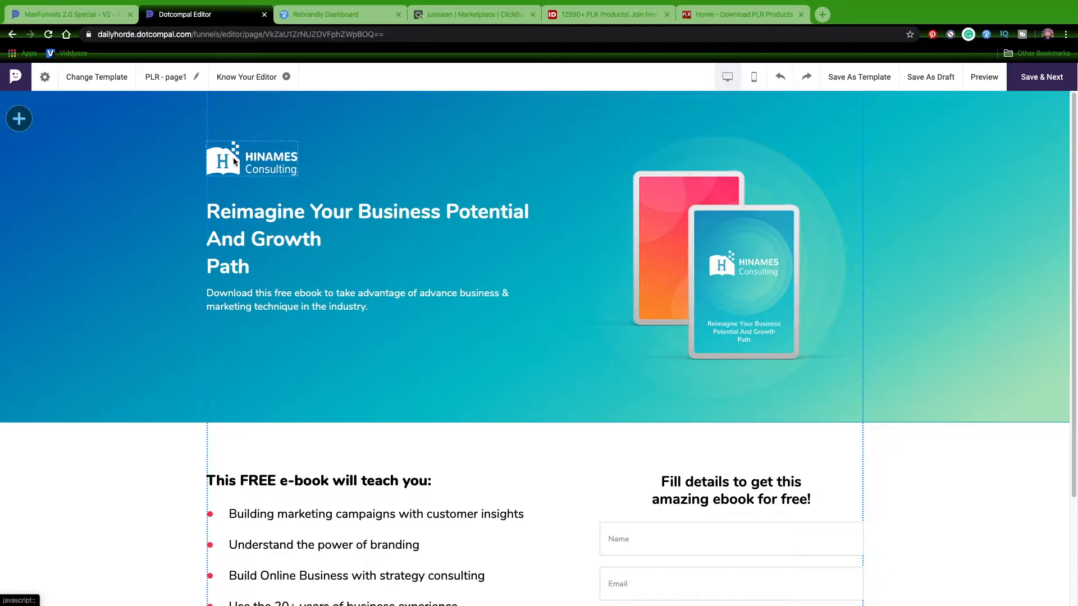
Replace the Hinames logo at the top with the Just Sean logo.
left_click(251, 159)
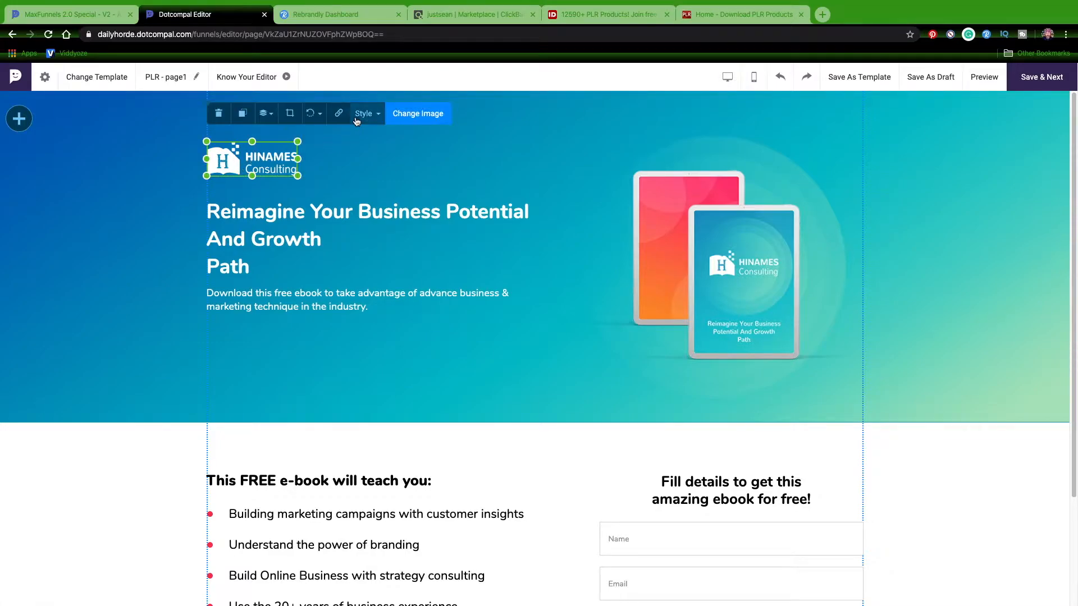
left_click(417, 113)
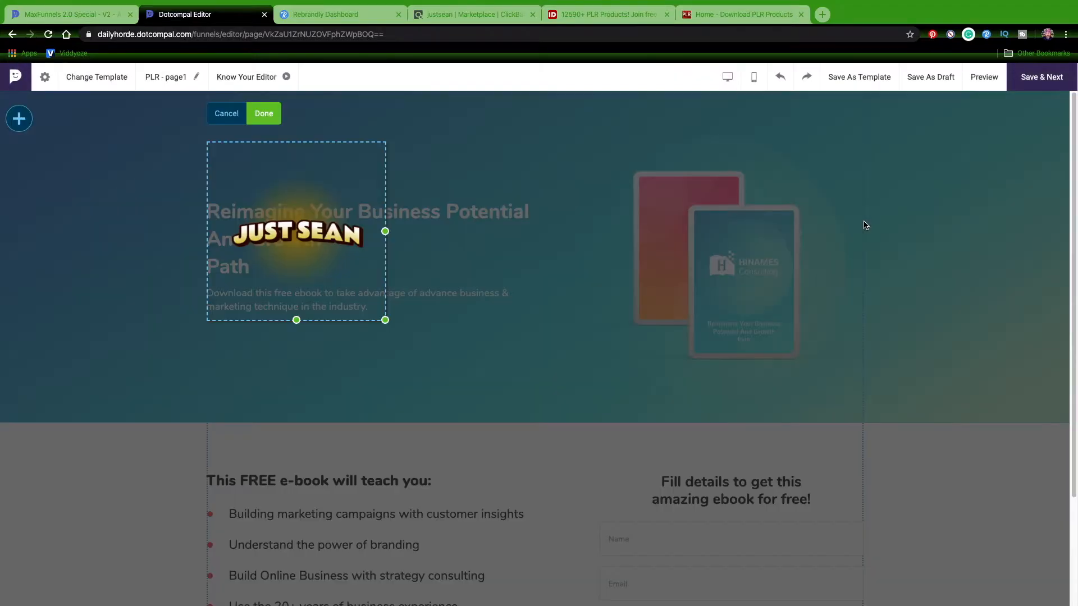
mouse_move(346, 285)
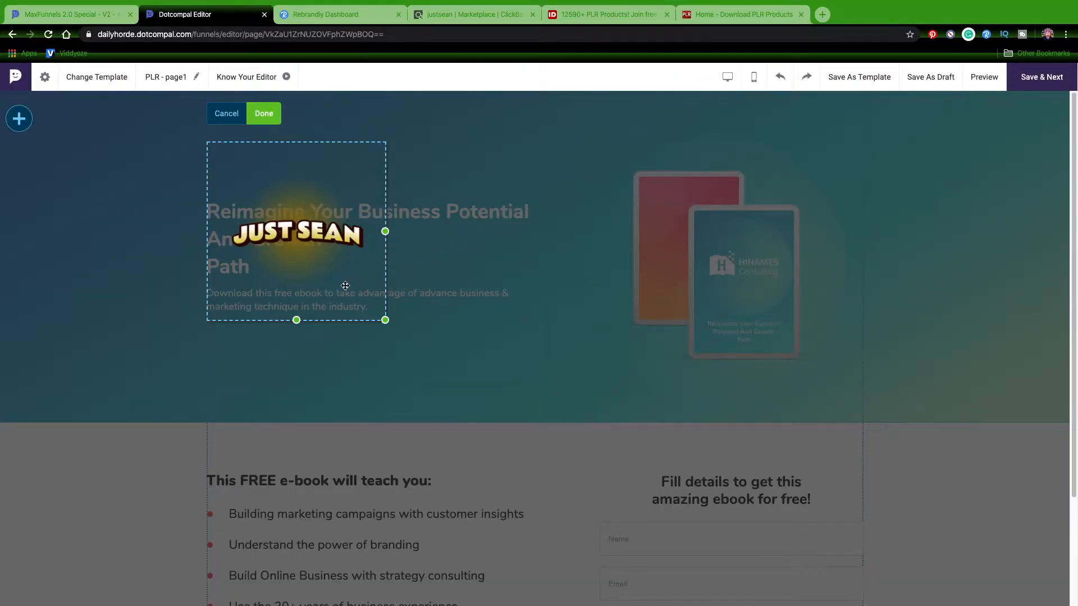
left_click(263, 114)
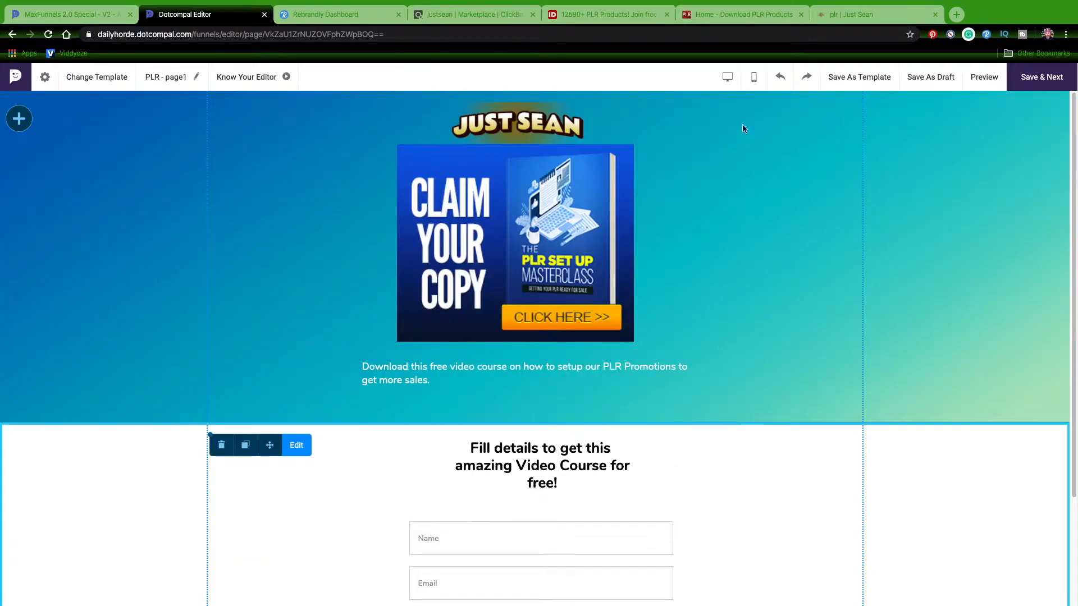
left_click(754, 77)
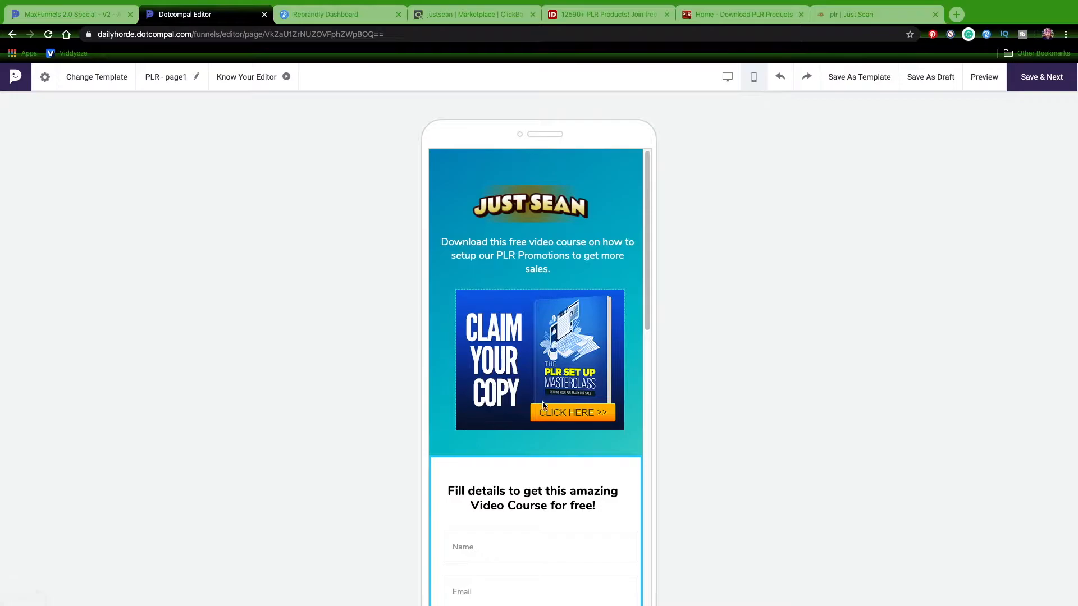
scroll("down", 3)
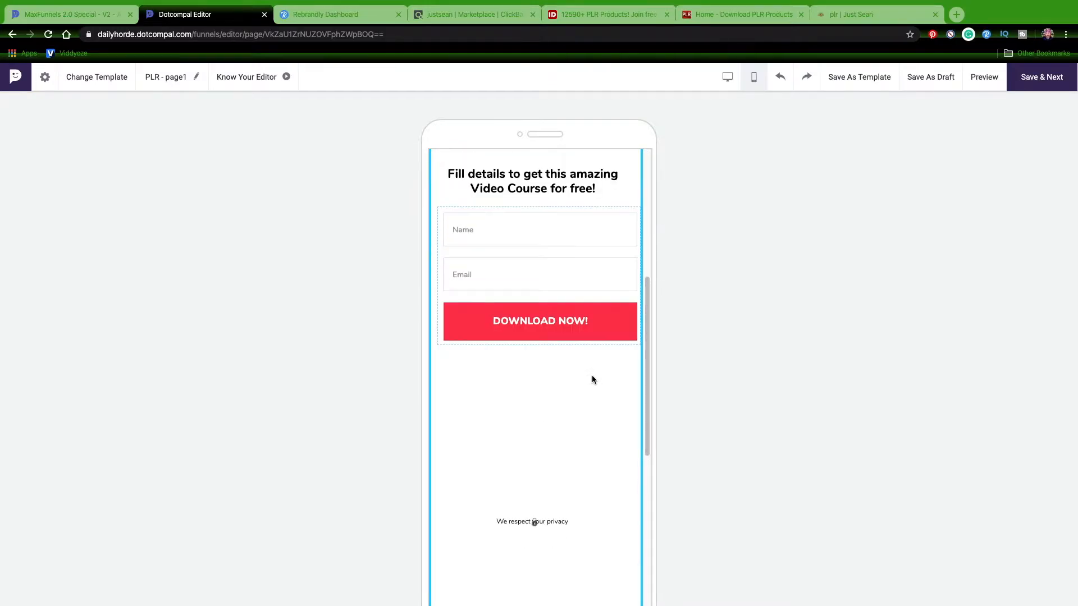
left_click(540, 230)
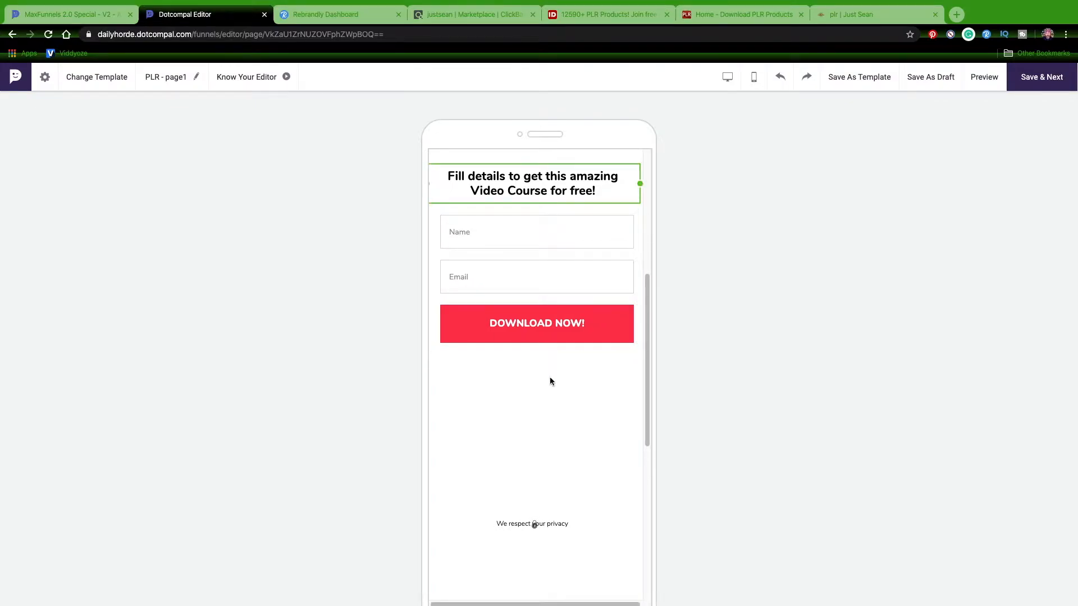
left_click(727, 77)
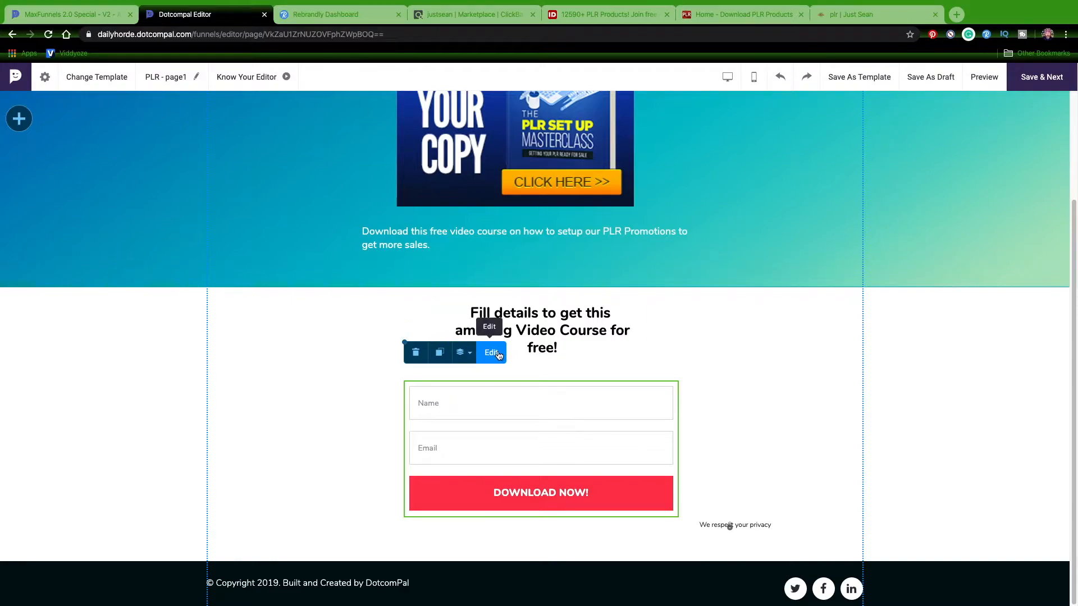
Connect page1's opt-in form to a mailing list on the Max autoresponder.
left_click(491, 352)
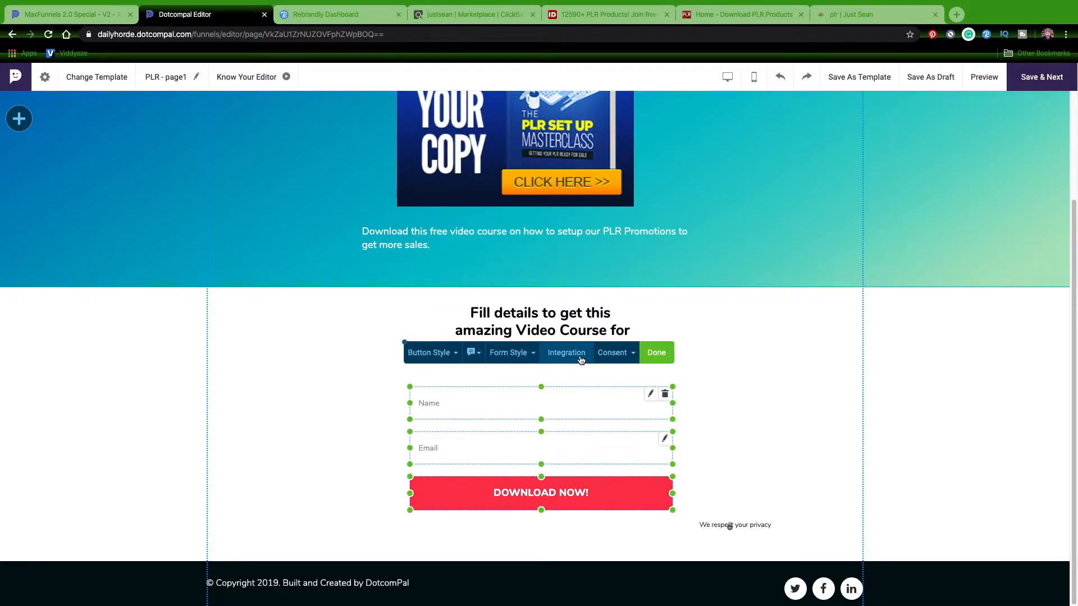
mouse_move(566, 352)
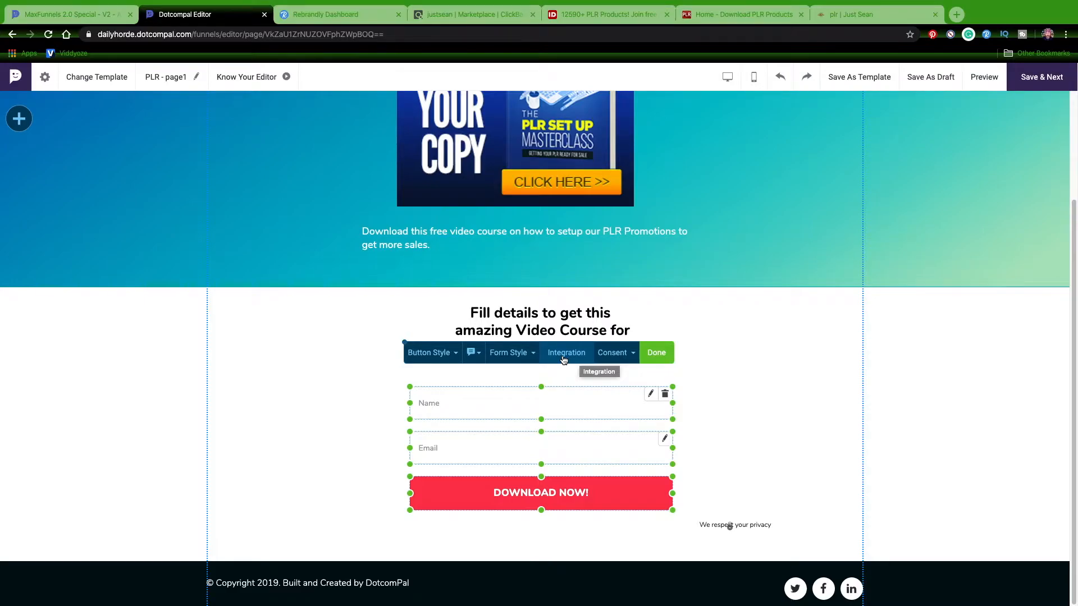
left_click(566, 352)
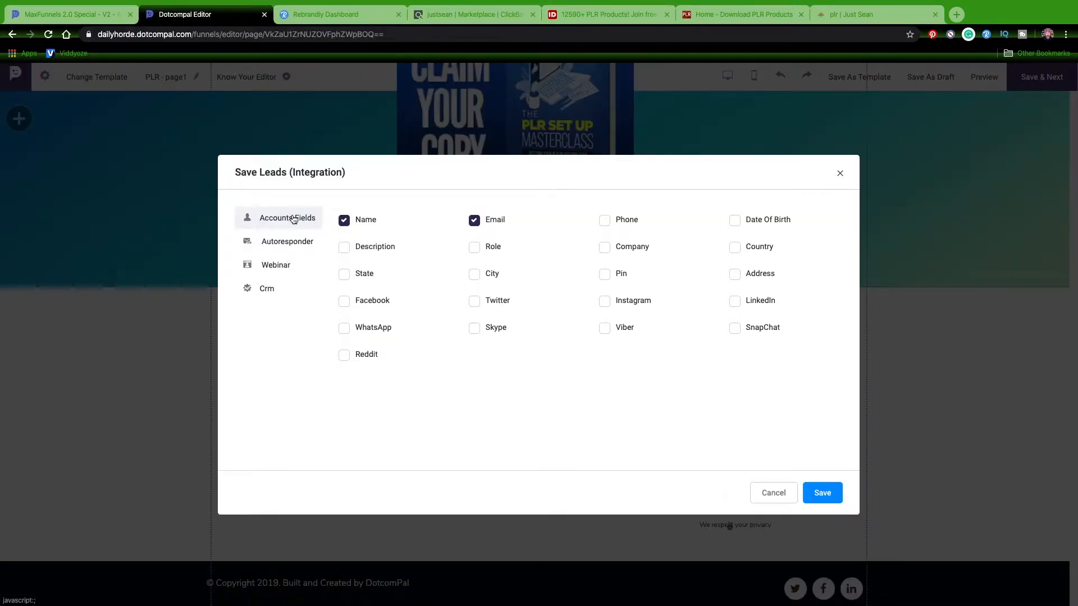
left_click(287, 263)
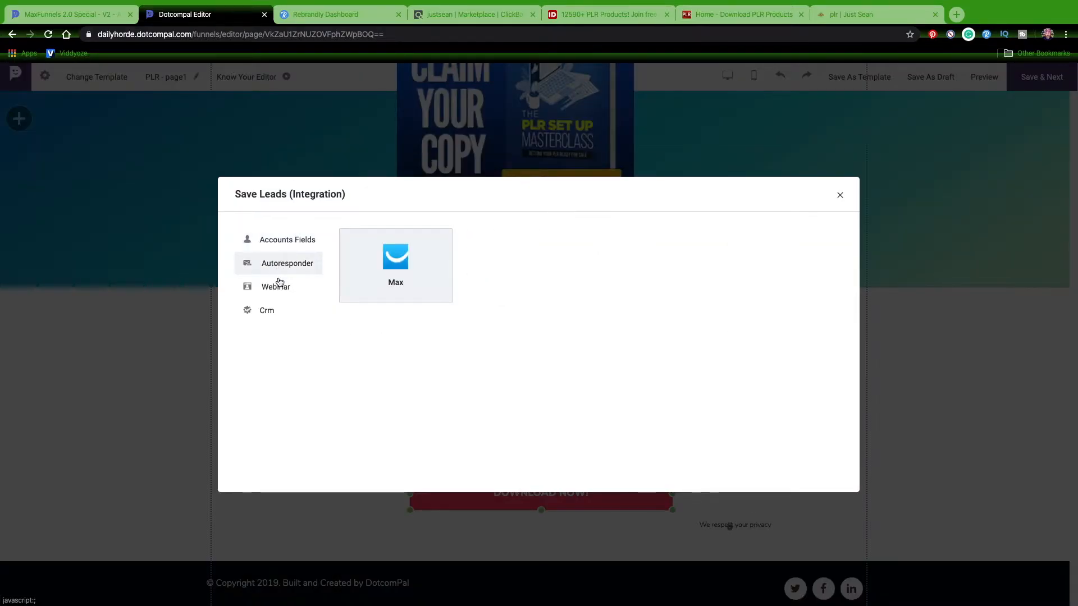
left_click(267, 310)
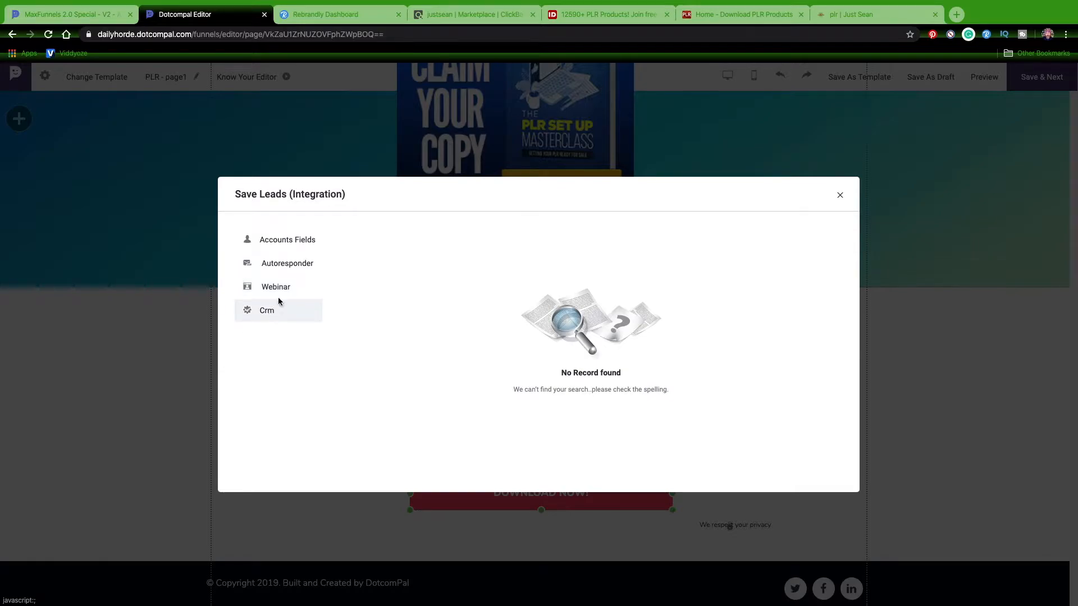
left_click(287, 263)
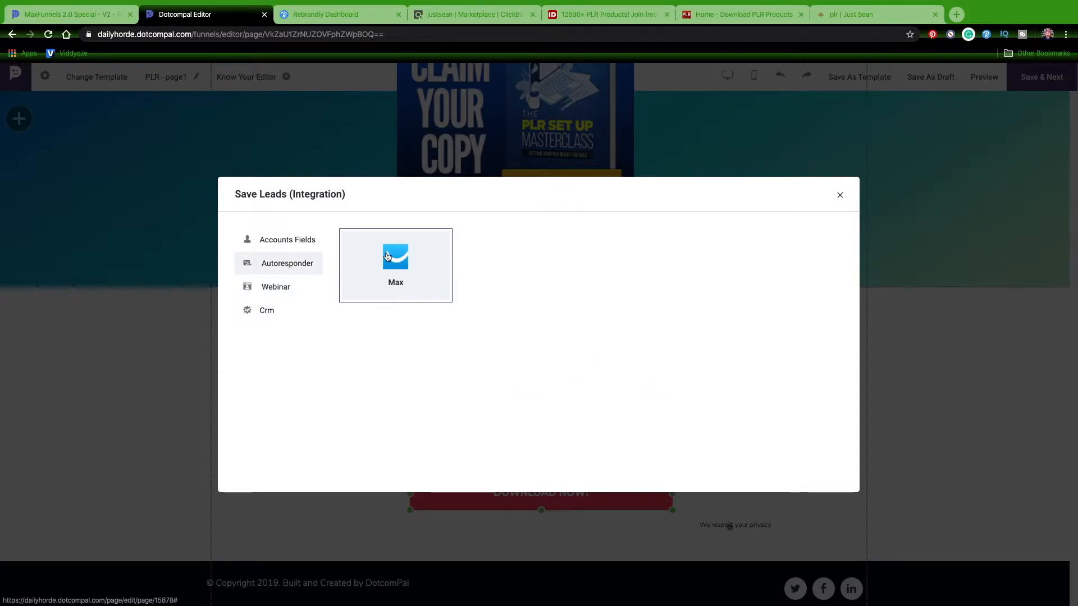
left_click(396, 264)
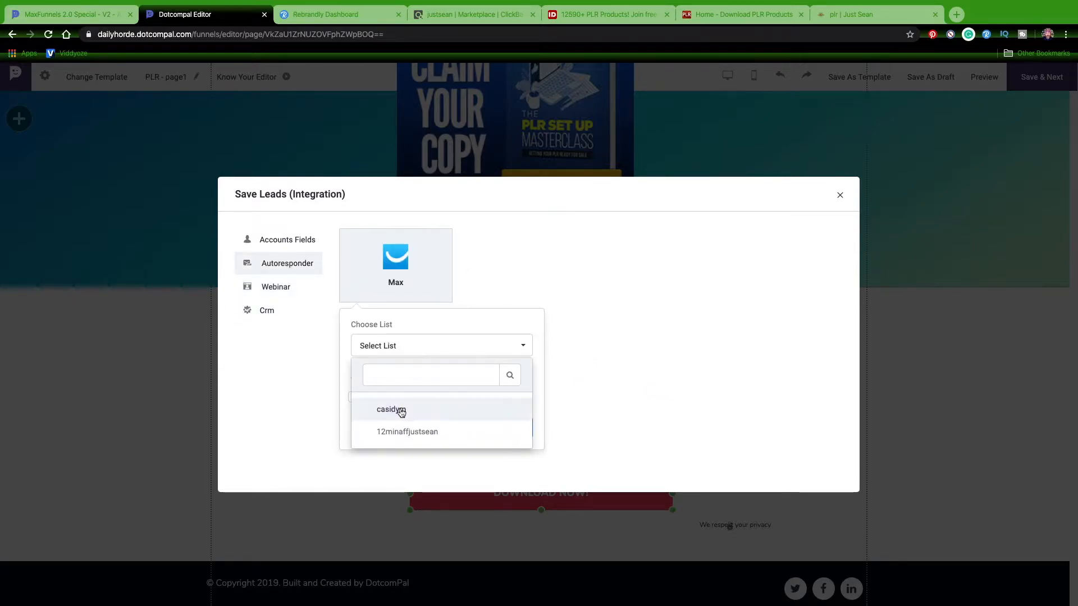
left_click(391, 410)
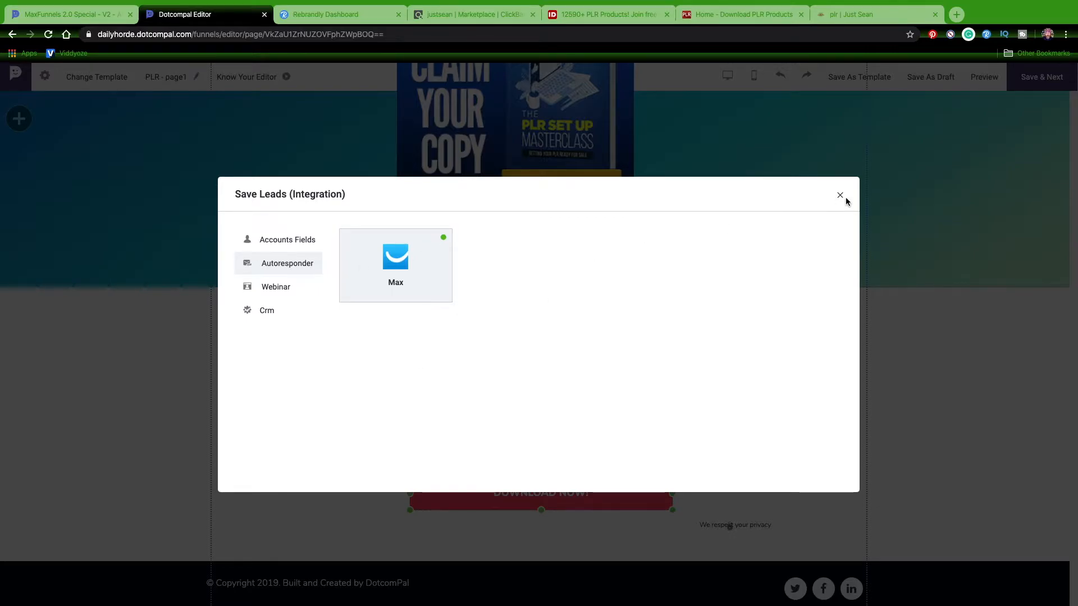
left_click(839, 196)
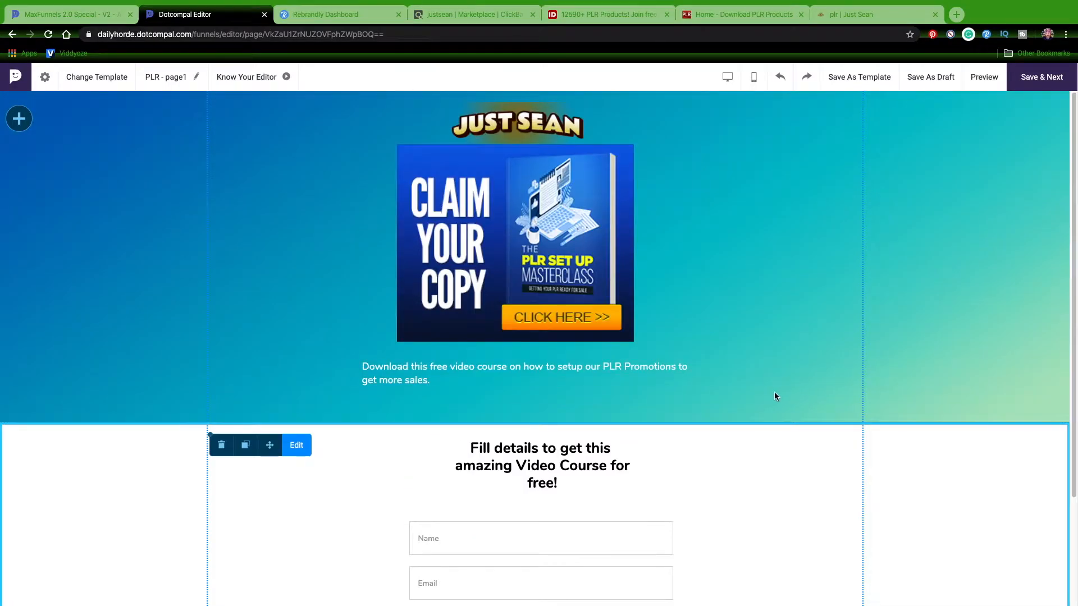
Save page1 and open PLR - page2 with its Hinames thank-you template.
scroll("down", 3)
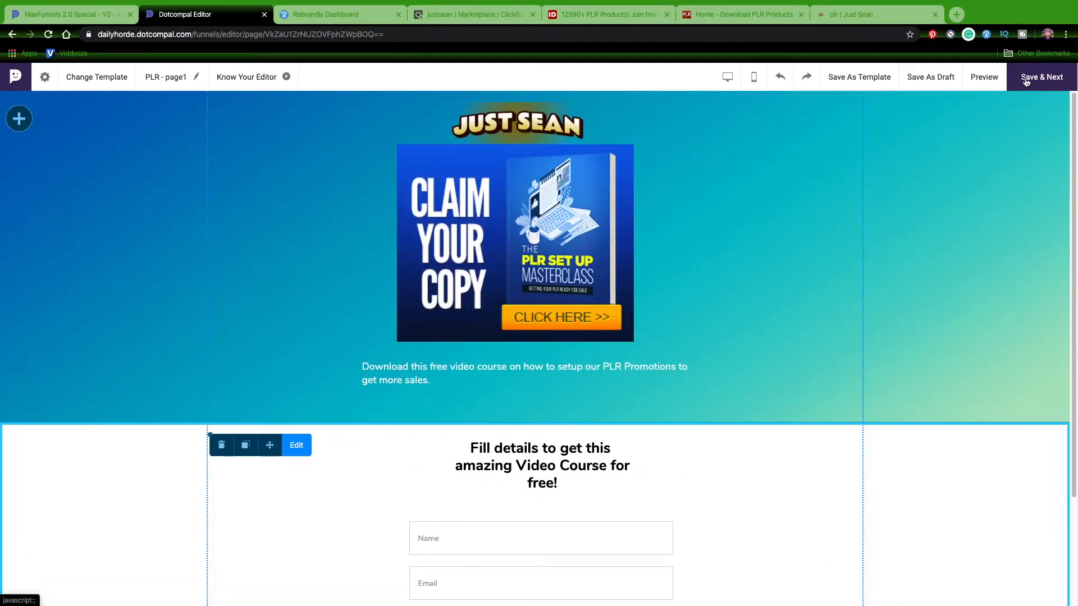
left_click(1041, 77)
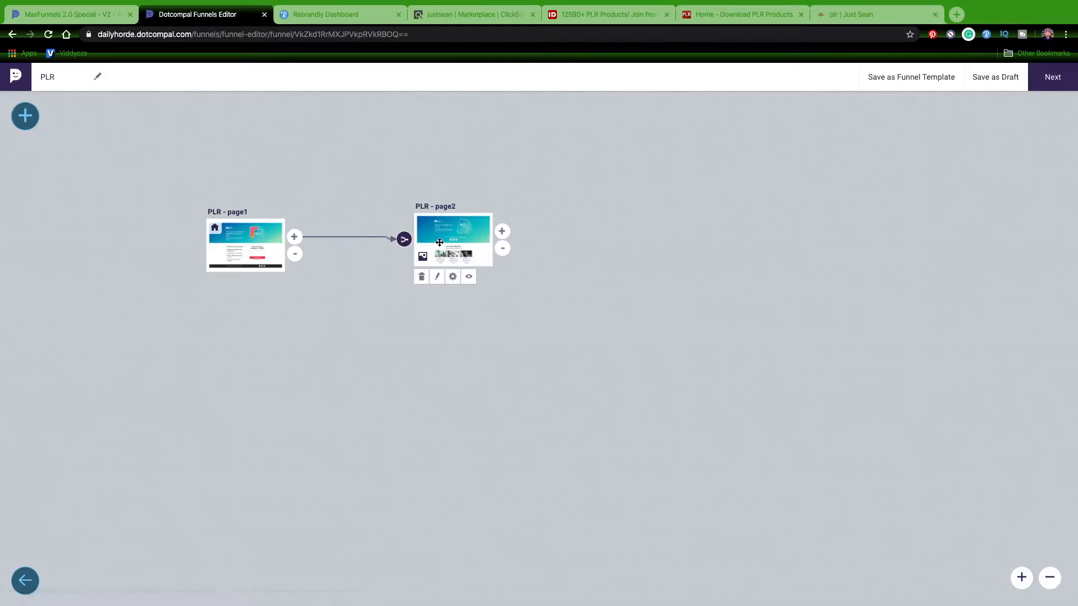
left_click(437, 277)
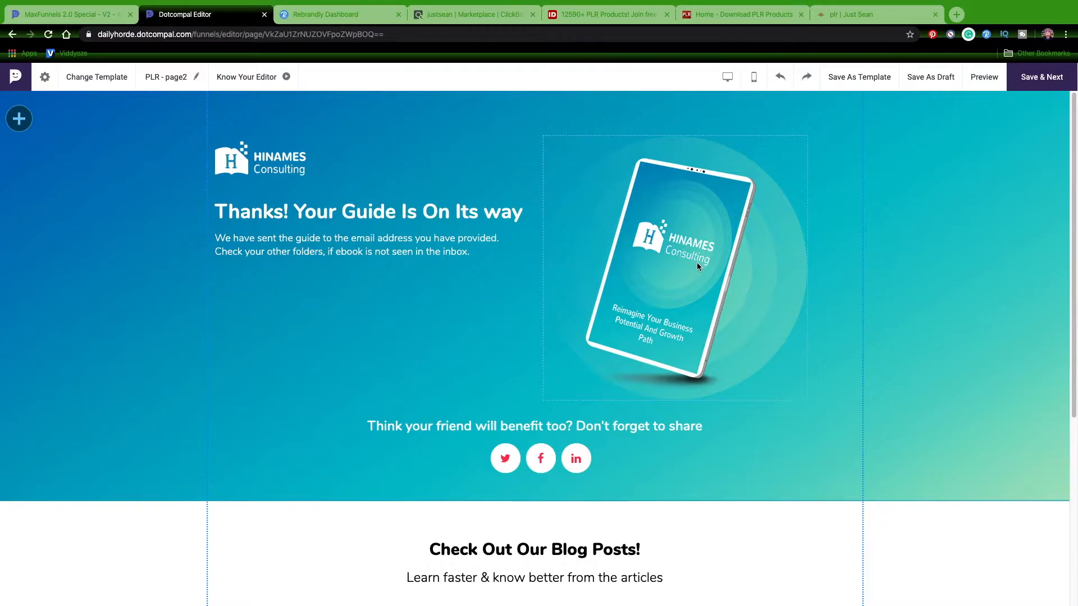
Select the tablet mockup image on the page2 thank-you template.
left_click(368, 212)
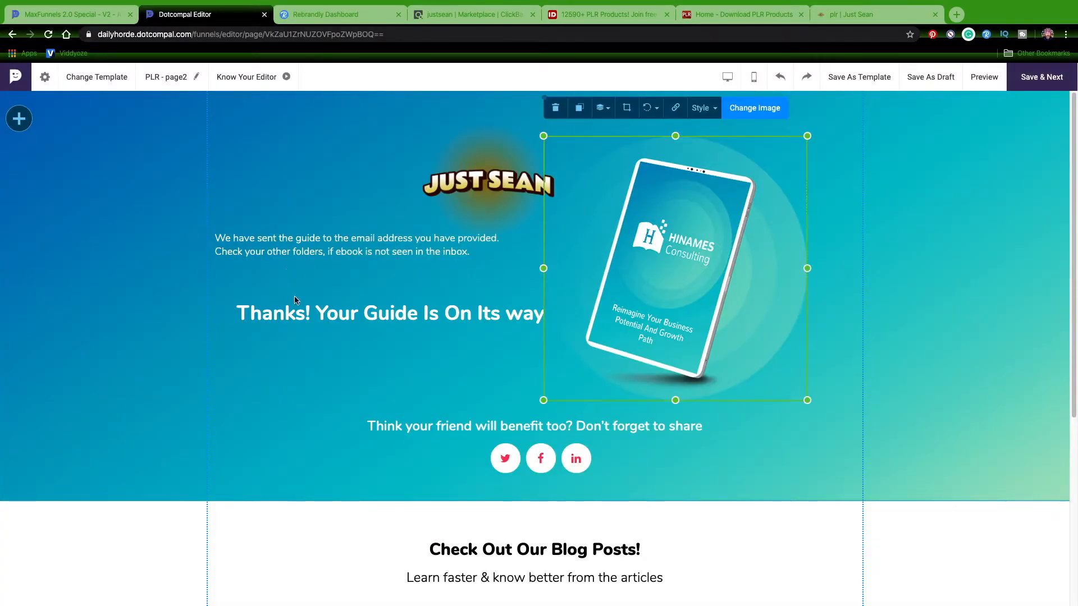
mouse_move(755, 450)
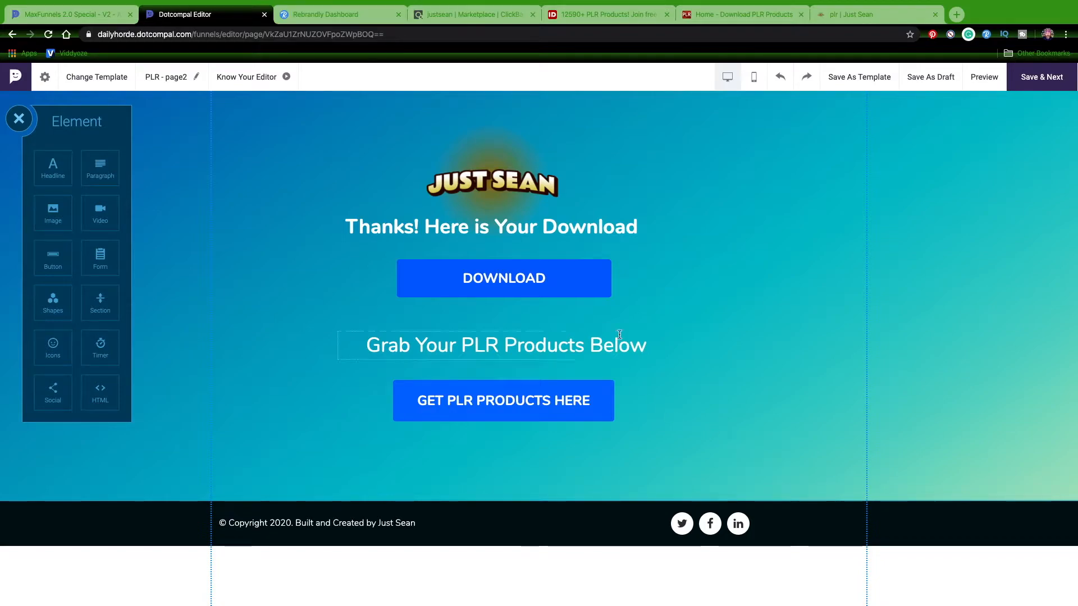
Make the DOWNLOAD button deliver the PLR setup masterclass file from MyDrive.
left_click(503, 278)
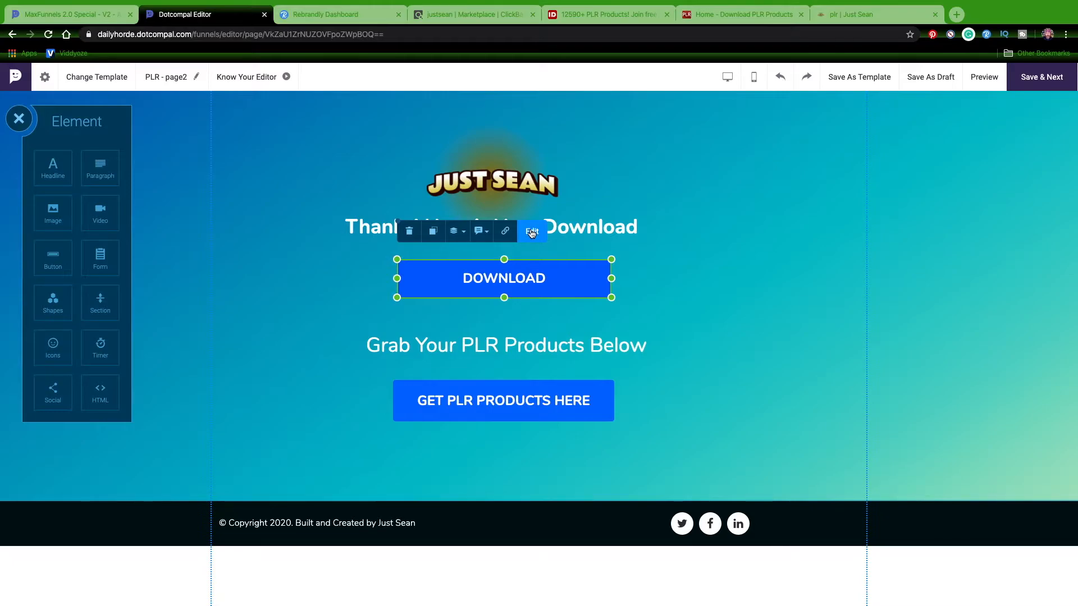
left_click(505, 231)
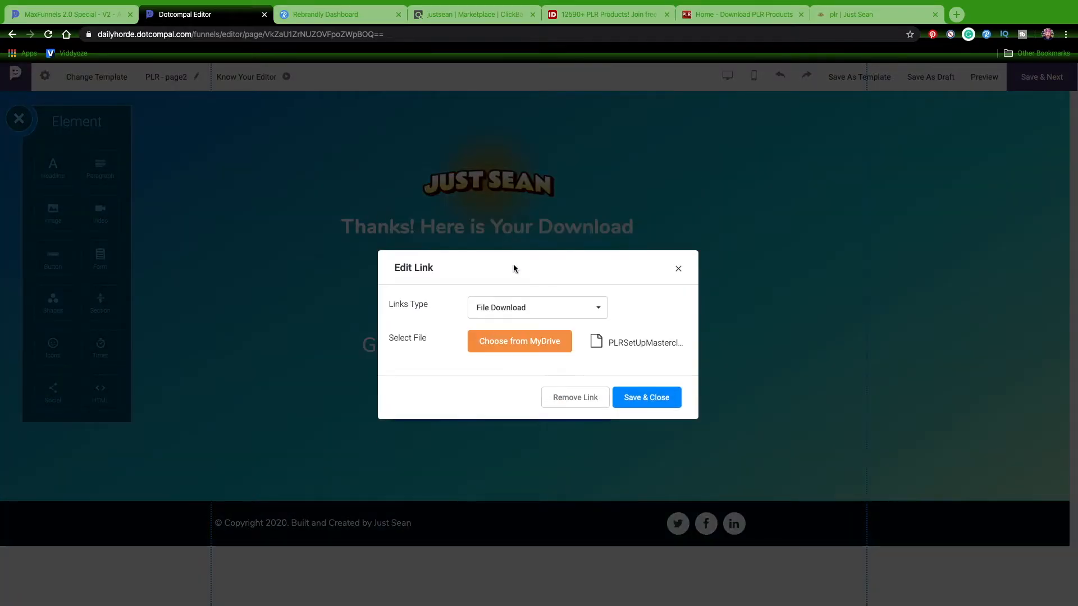
mouse_move(614, 340)
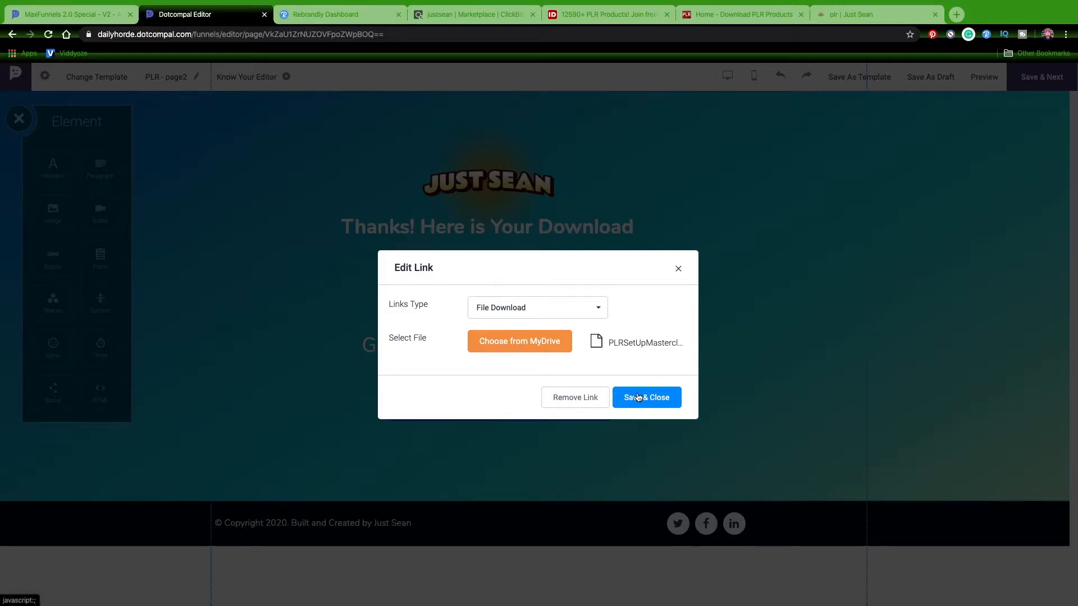
left_click(537, 307)
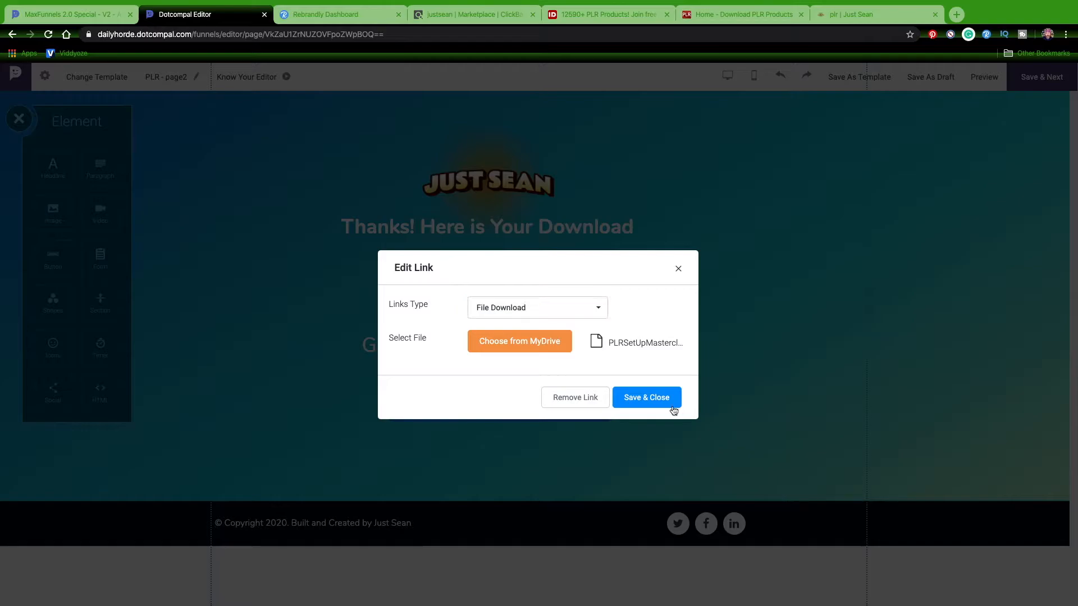
left_click(646, 397)
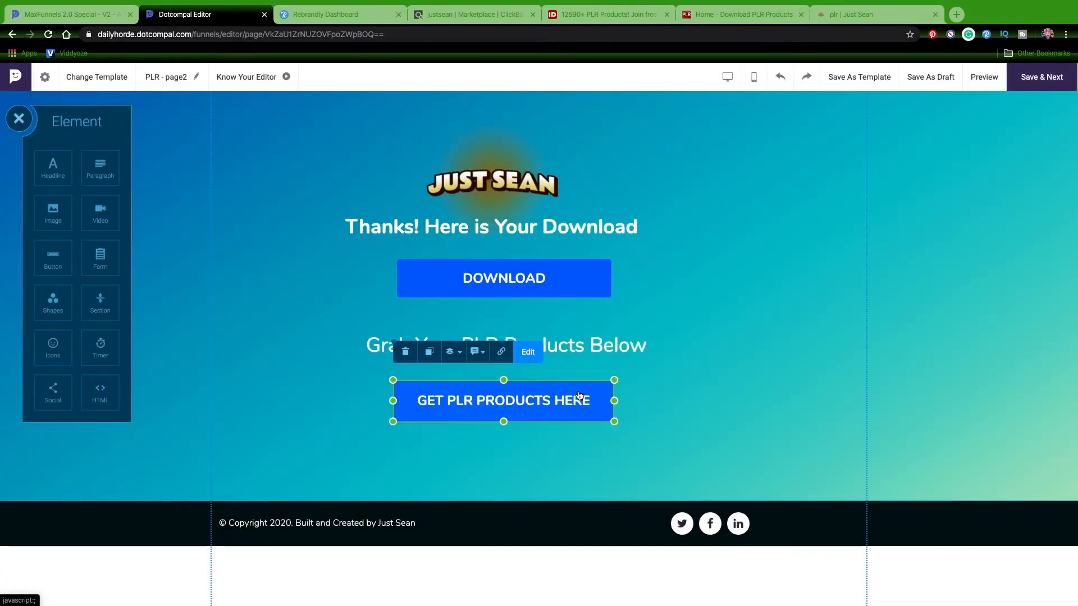
Link GET PLR PRODUCTS HERE to a ClickBank hop link as an external URL.
left_click(500, 352)
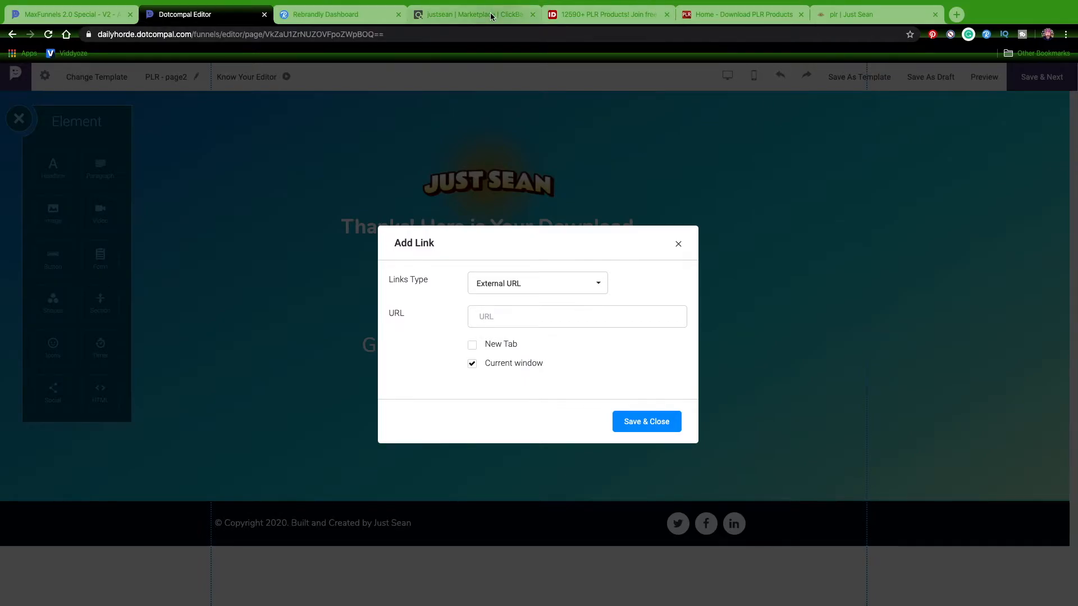
left_click(475, 13)
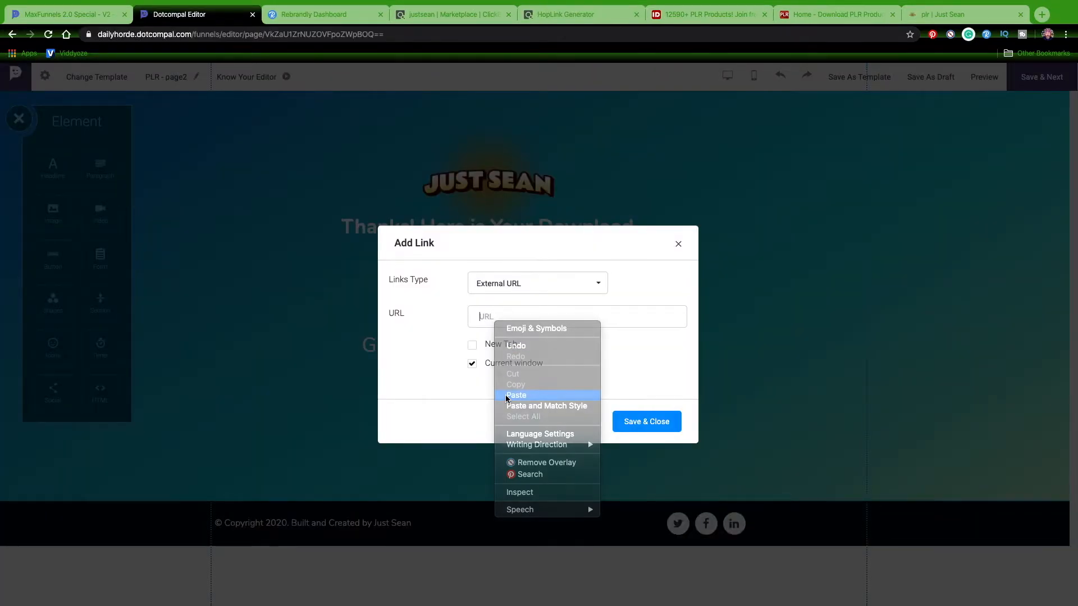
left_click(517, 395)
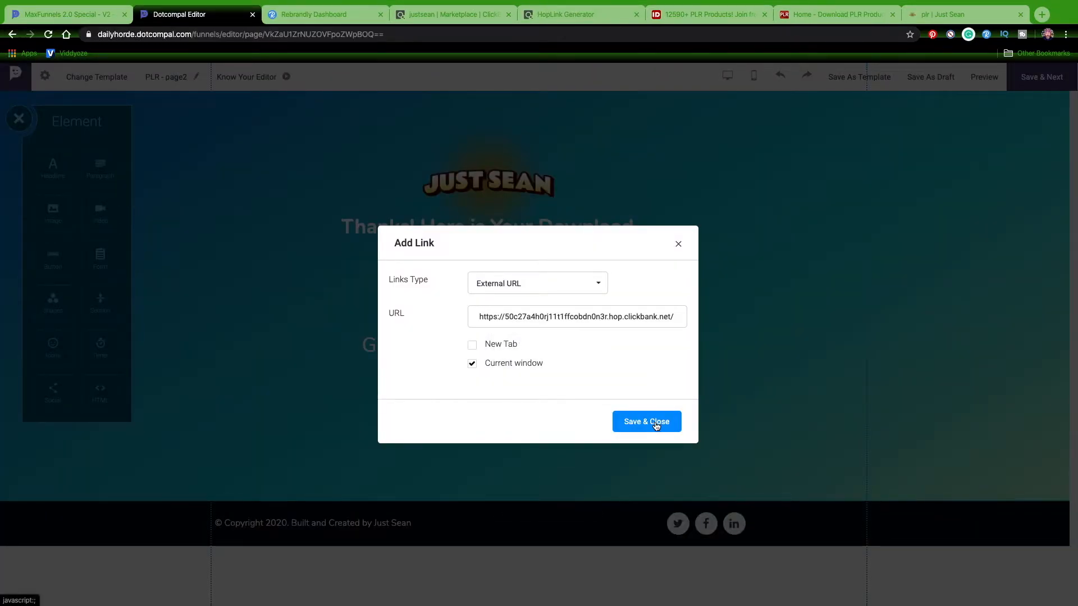
mouse_move(495, 363)
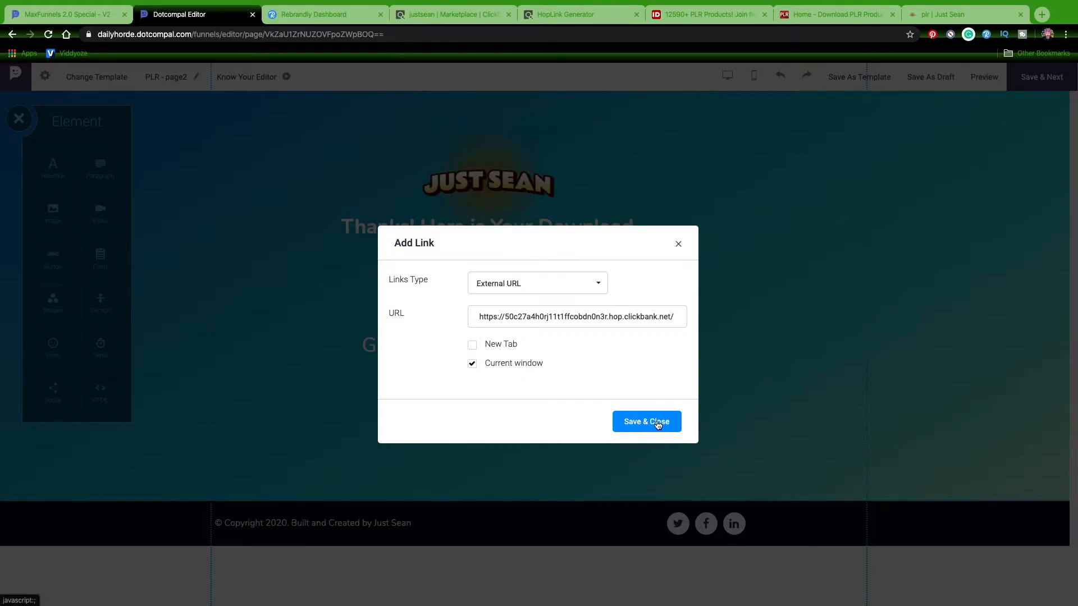
left_click(645, 422)
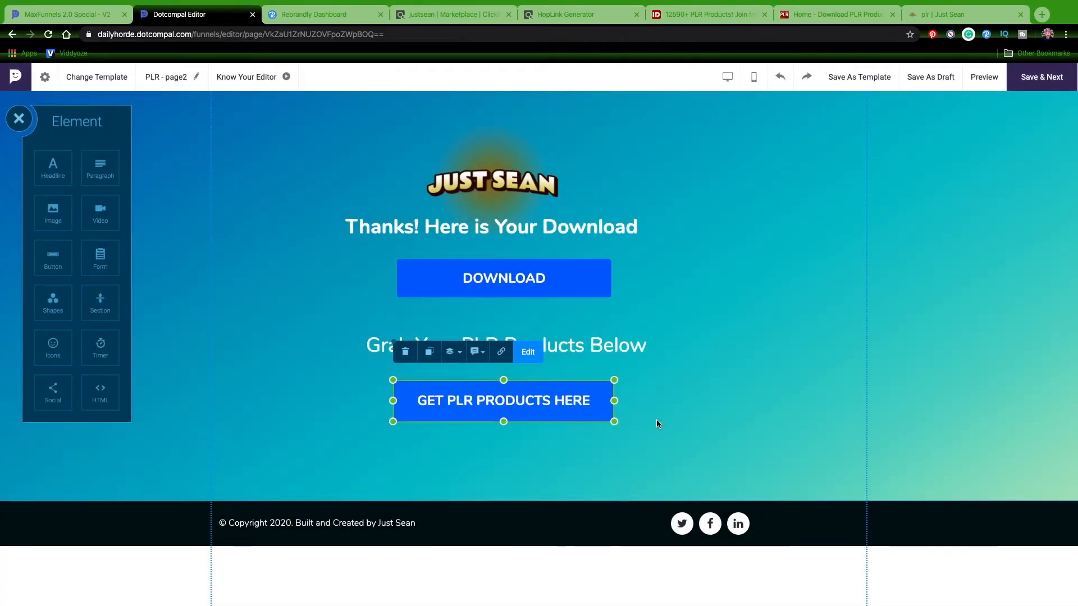
mouse_move(768, 239)
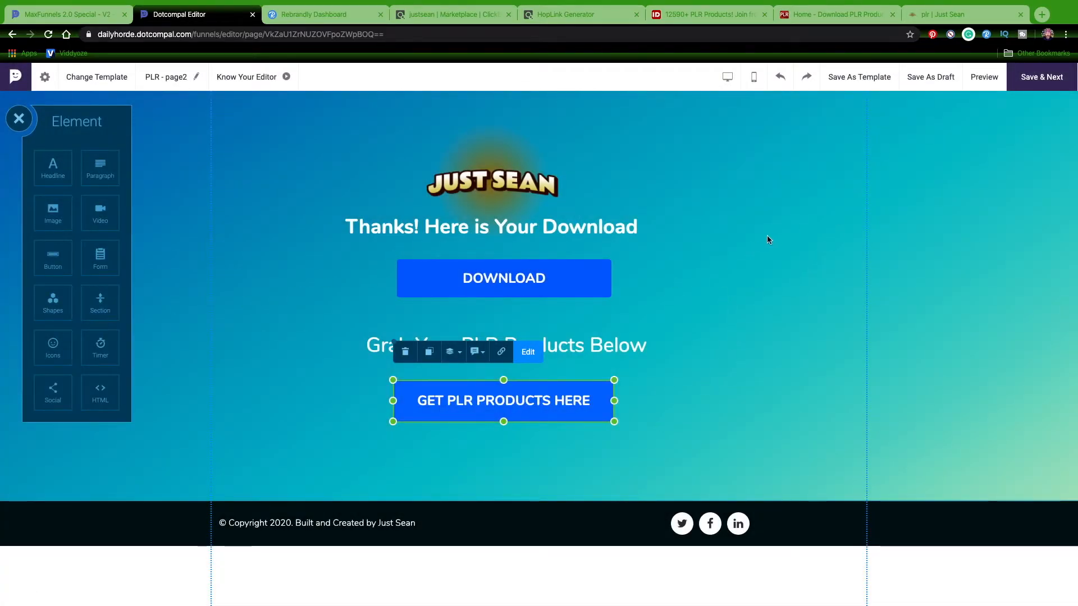
left_click(1041, 76)
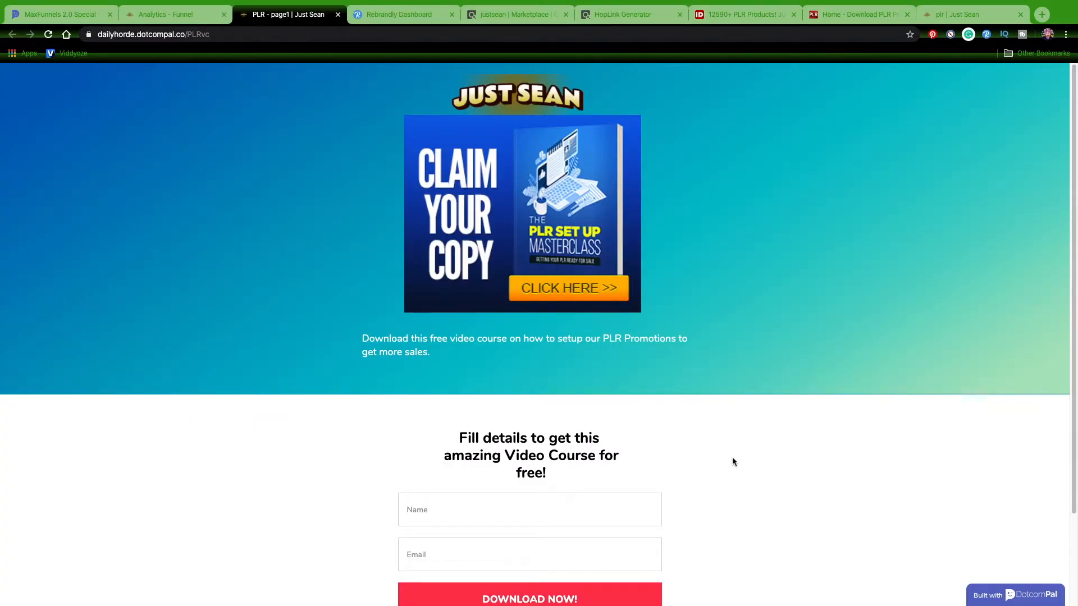
On live page1, autofill Name and Email and submit with DOWNLOAD NOW.
scroll("down", 3)
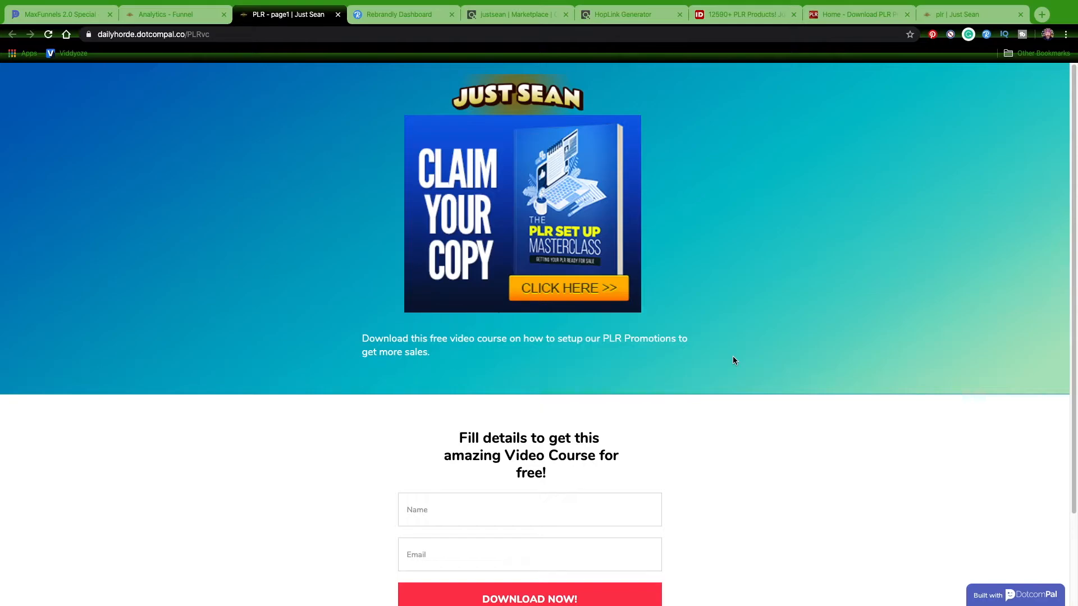
scroll("down", 3)
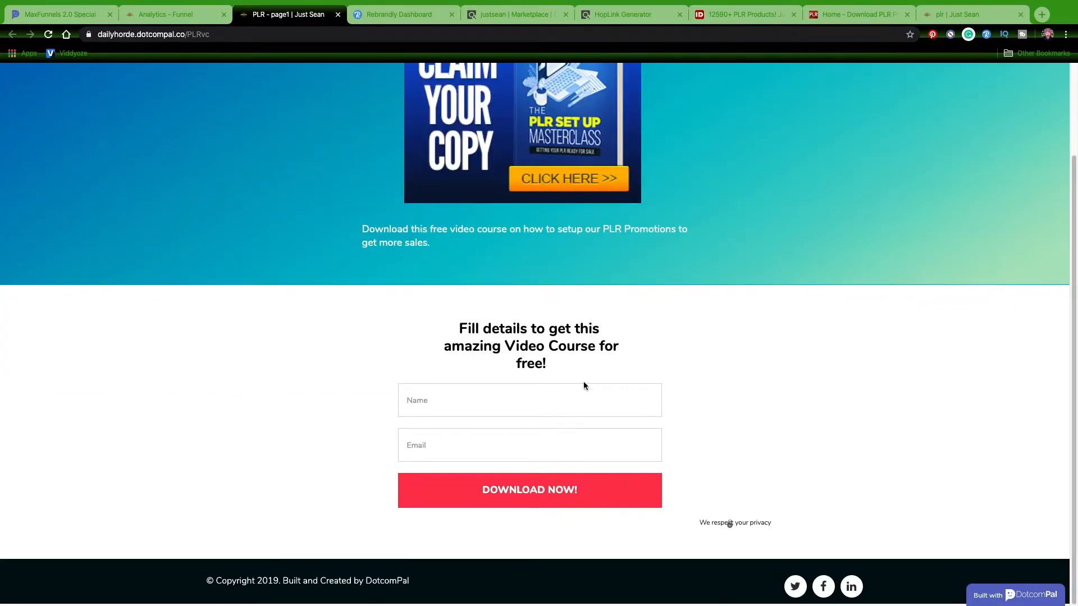
left_click(529, 410)
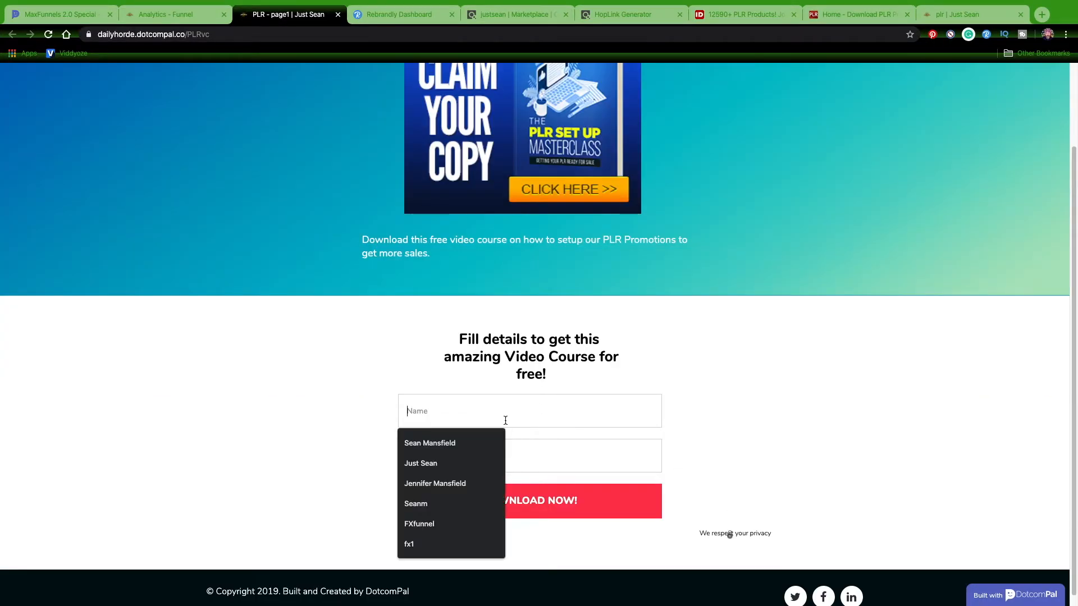
left_click(415, 503)
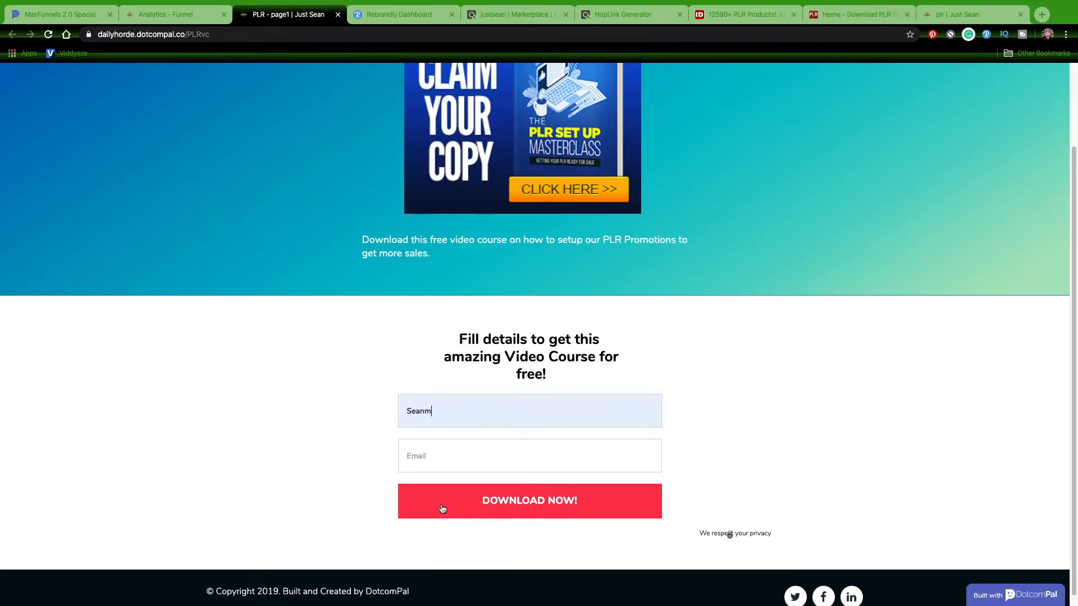
left_click(530, 456)
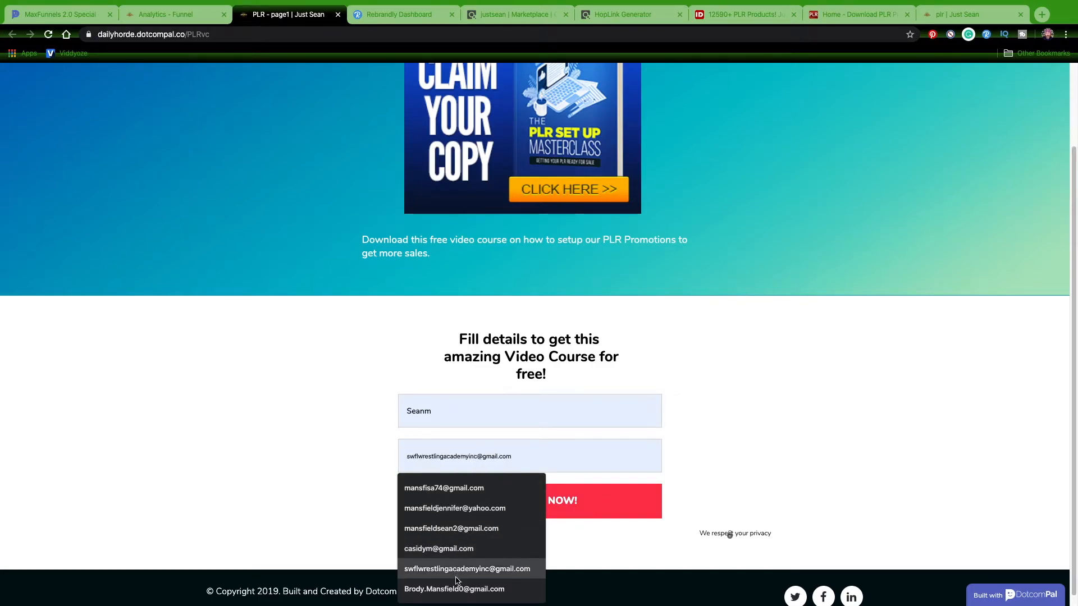
left_click(454, 588)
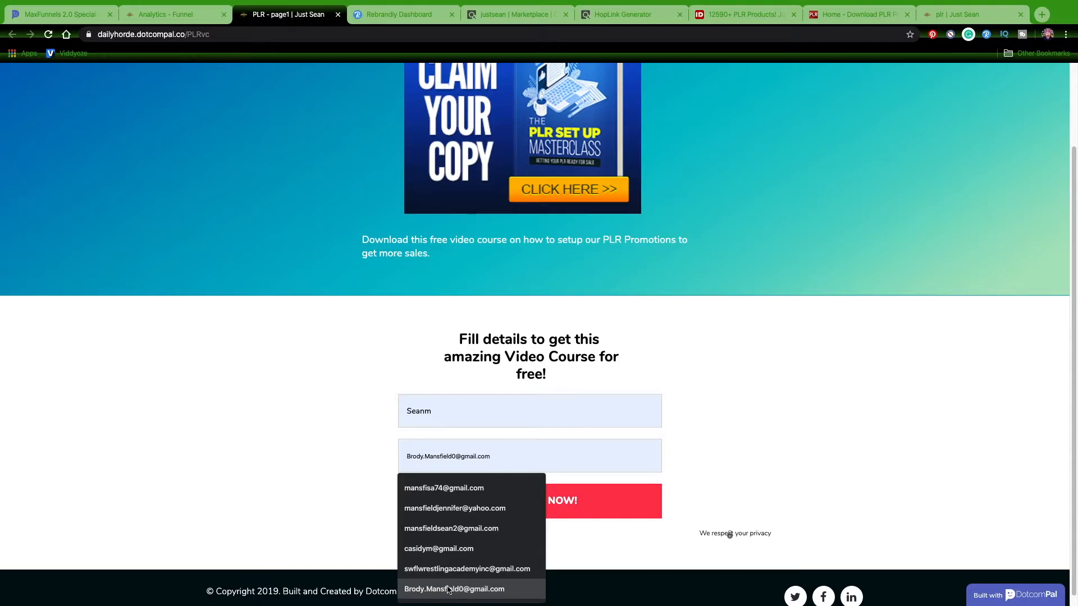
left_click(562, 500)
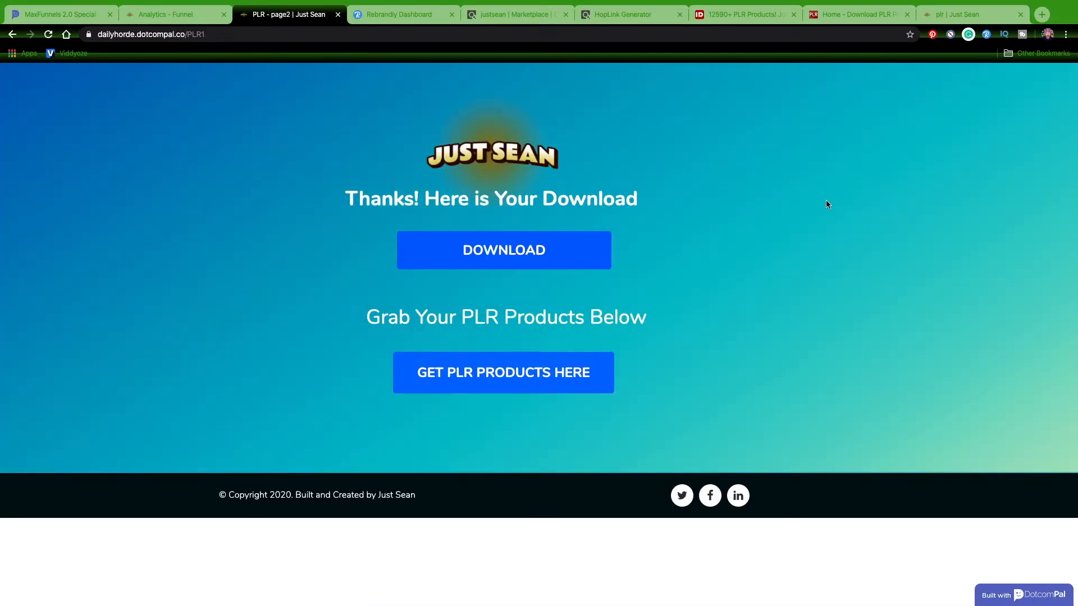
Test both live page2 buttons: the masterclass zip download and the idplr.com link.
left_click(503, 249)
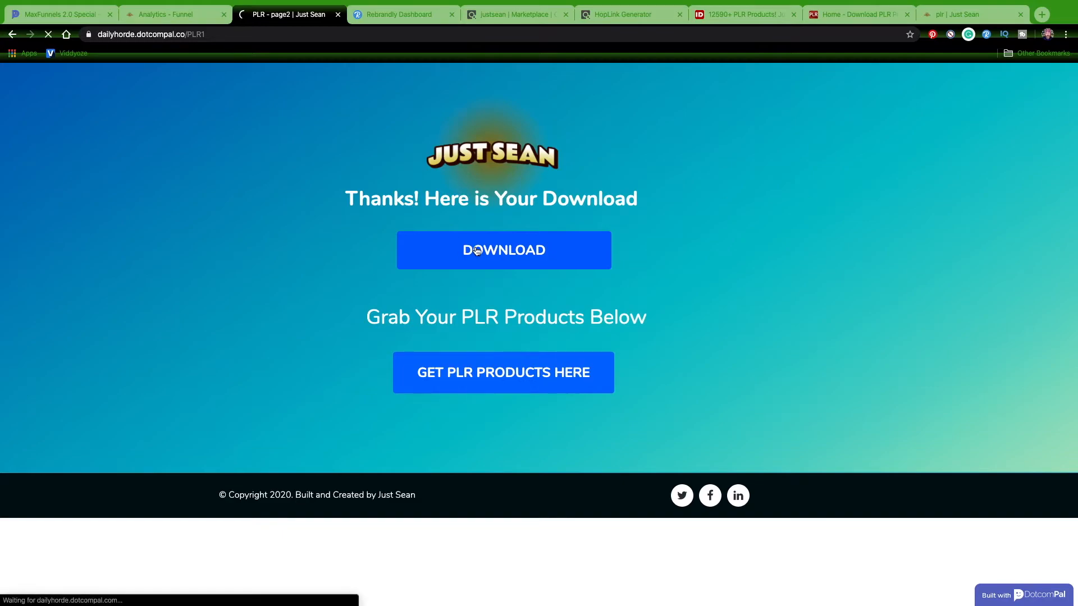
left_click(502, 249)
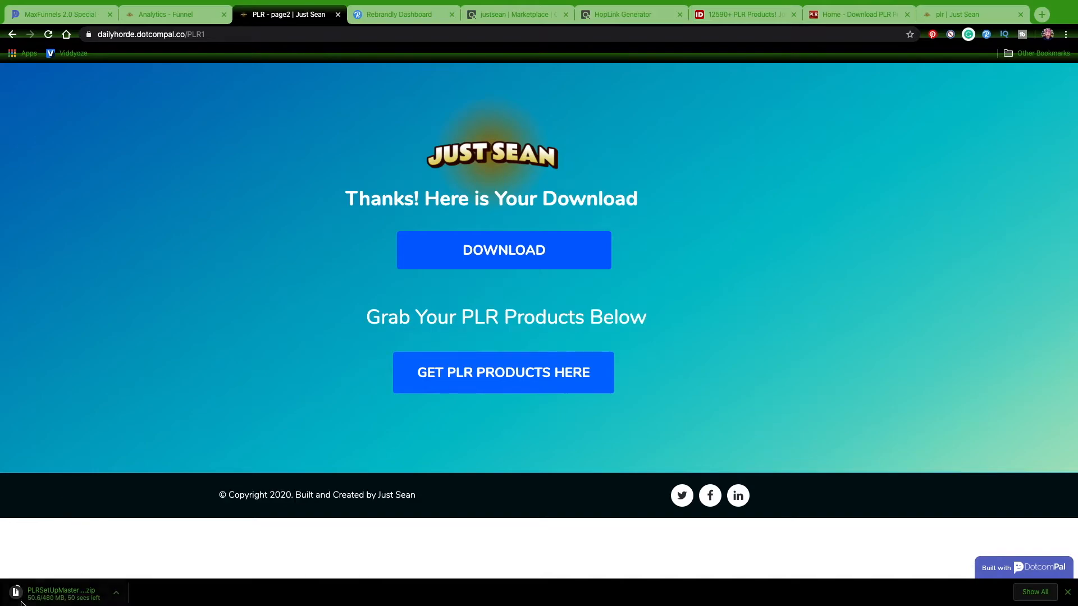
mouse_move(443, 377)
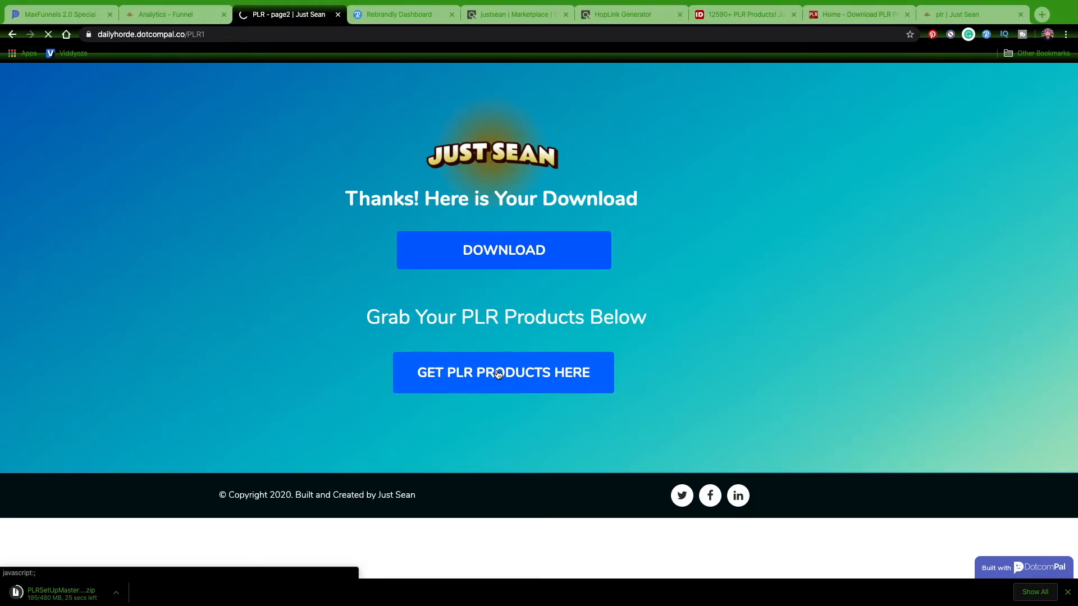
left_click(502, 373)
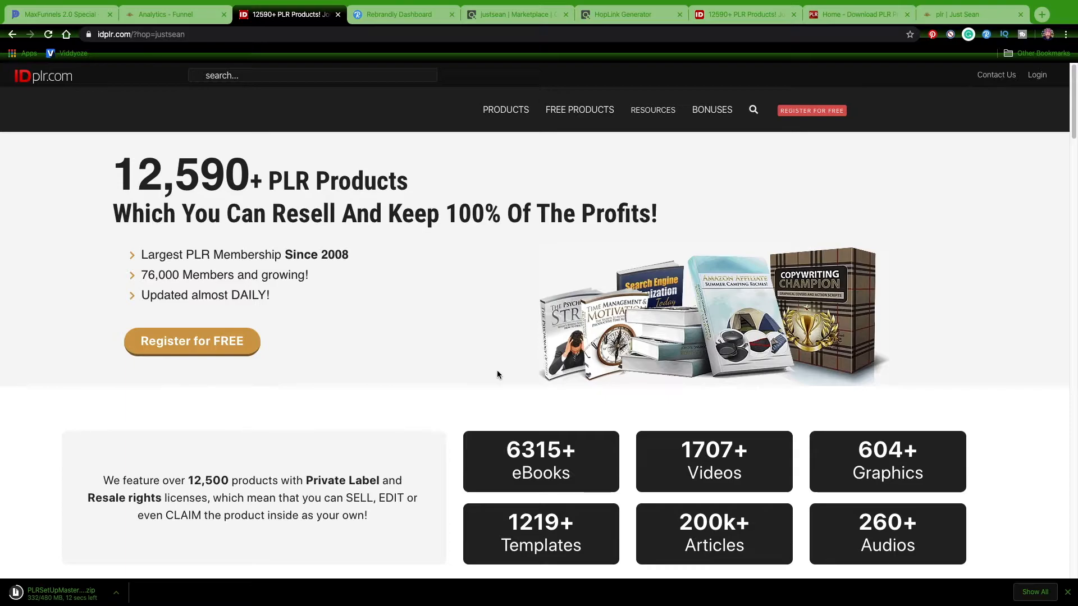
left_click(312, 75)
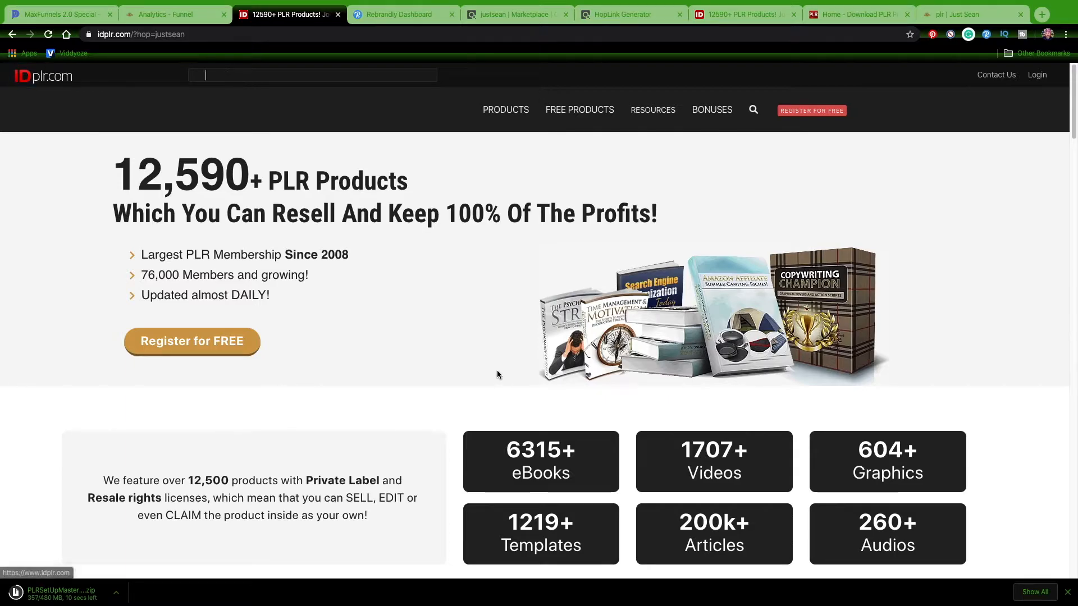
left_click(183, 14)
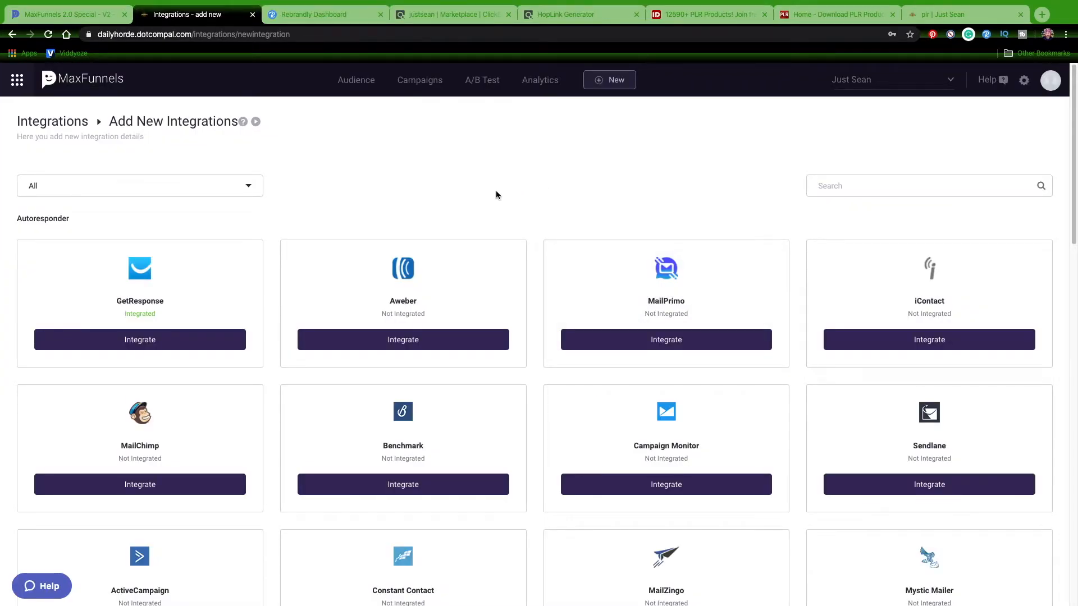
mouse_move(545, 215)
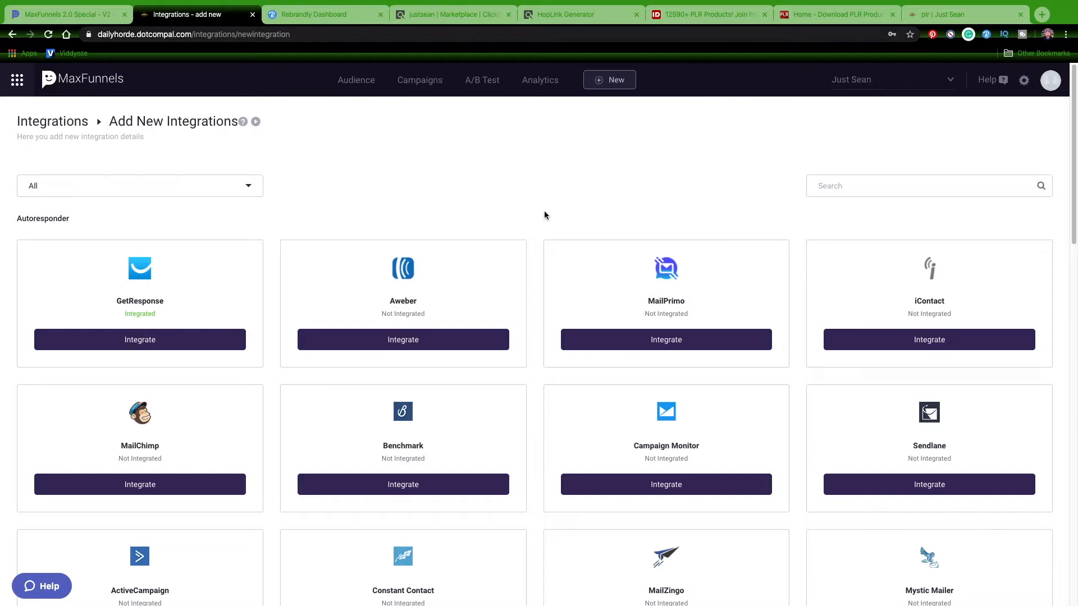
Scroll to the end of the integrations list, showing GetResponse and Pixabay integrated.
scroll("down", 3)
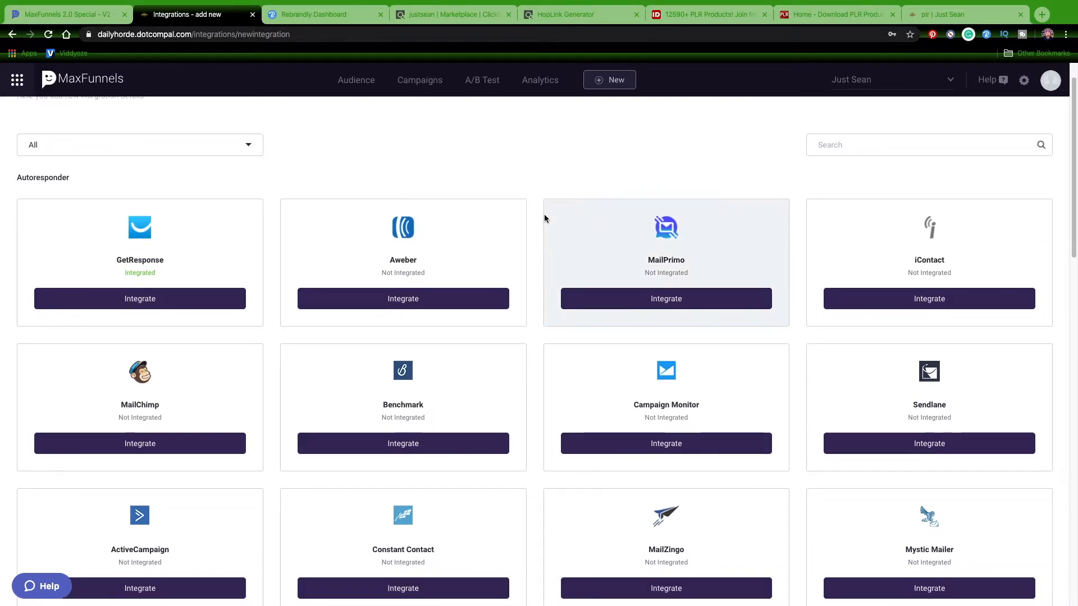
scroll("down", 3)
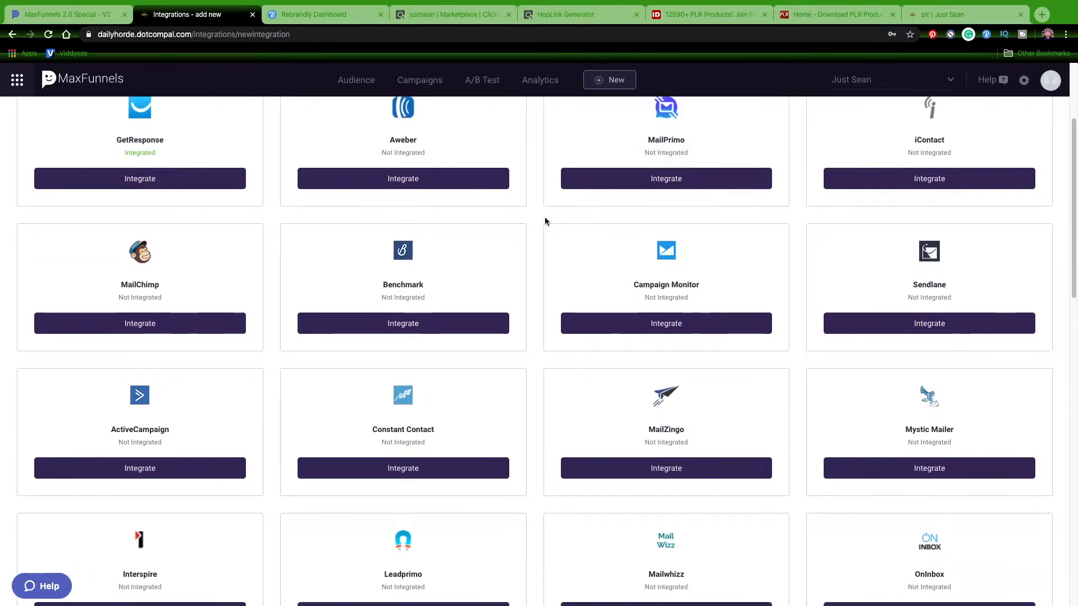
scroll("down", 3)
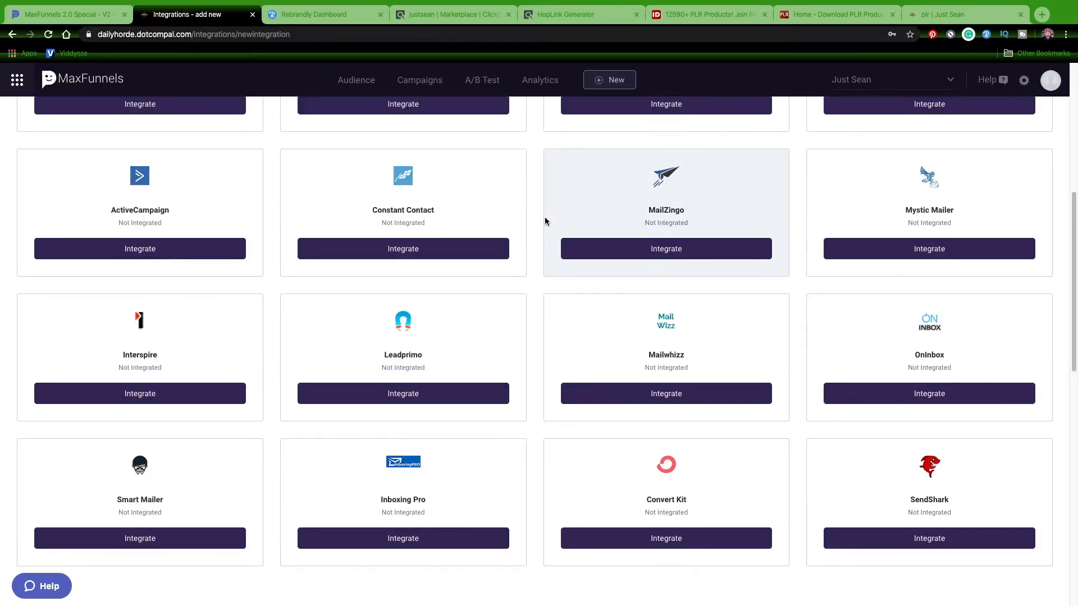
scroll("down", 3)
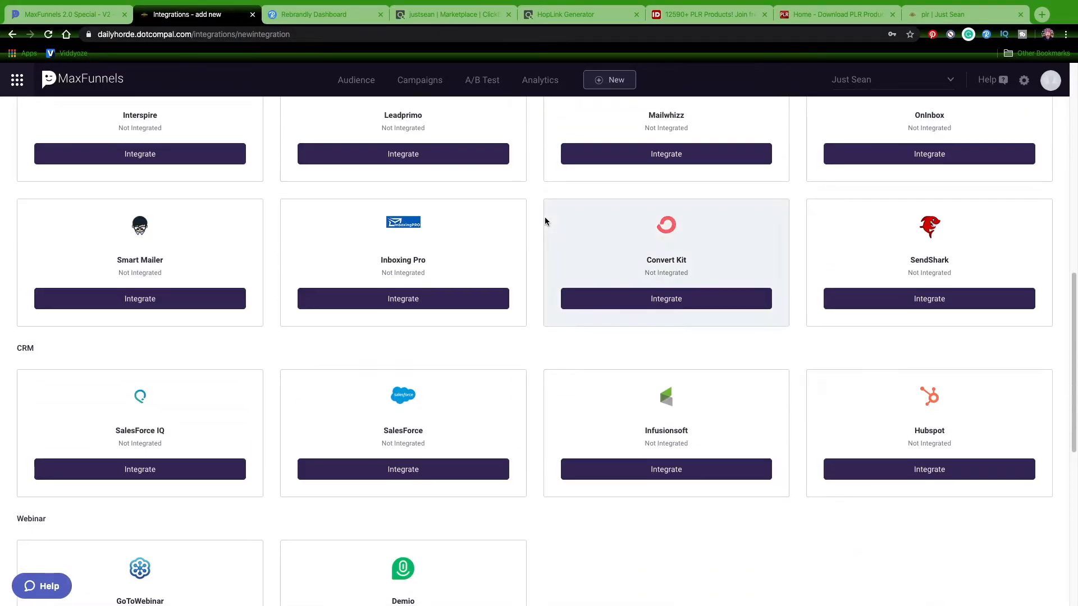
scroll("down", 3)
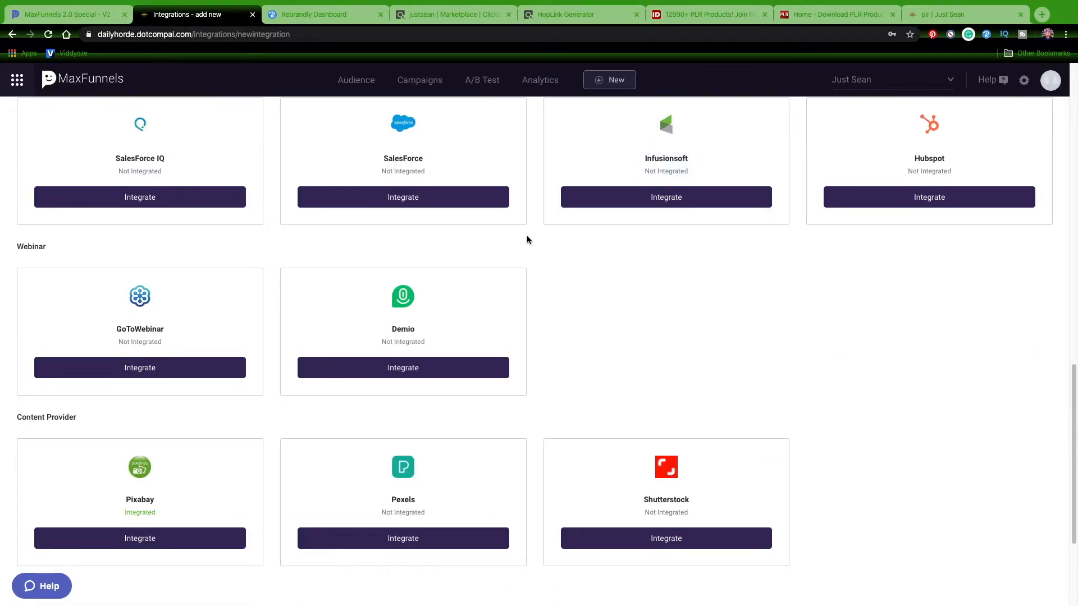
scroll("down", 3)
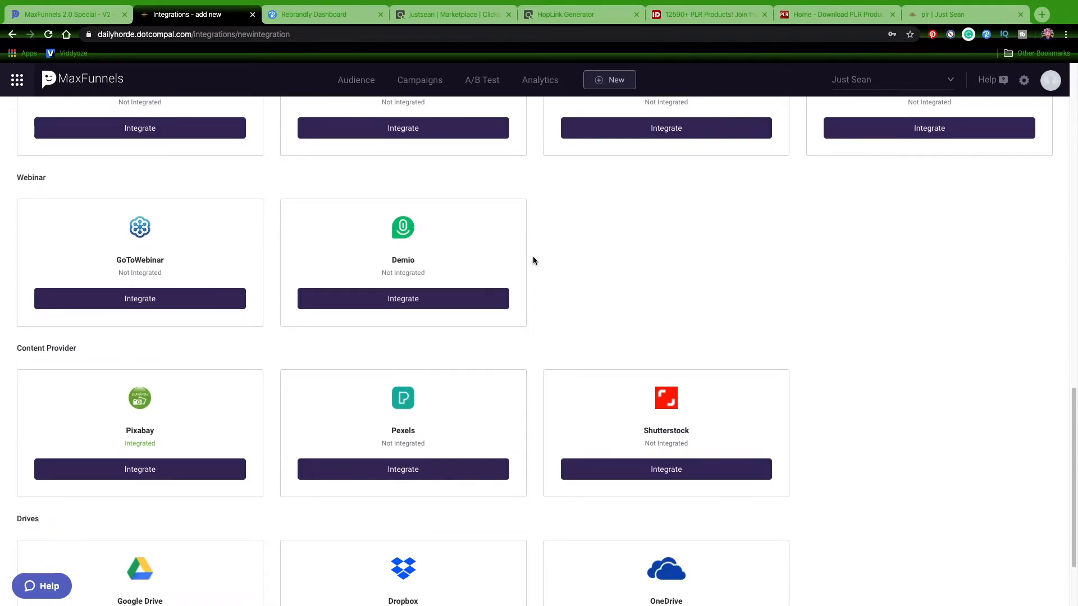
scroll("down", 3)
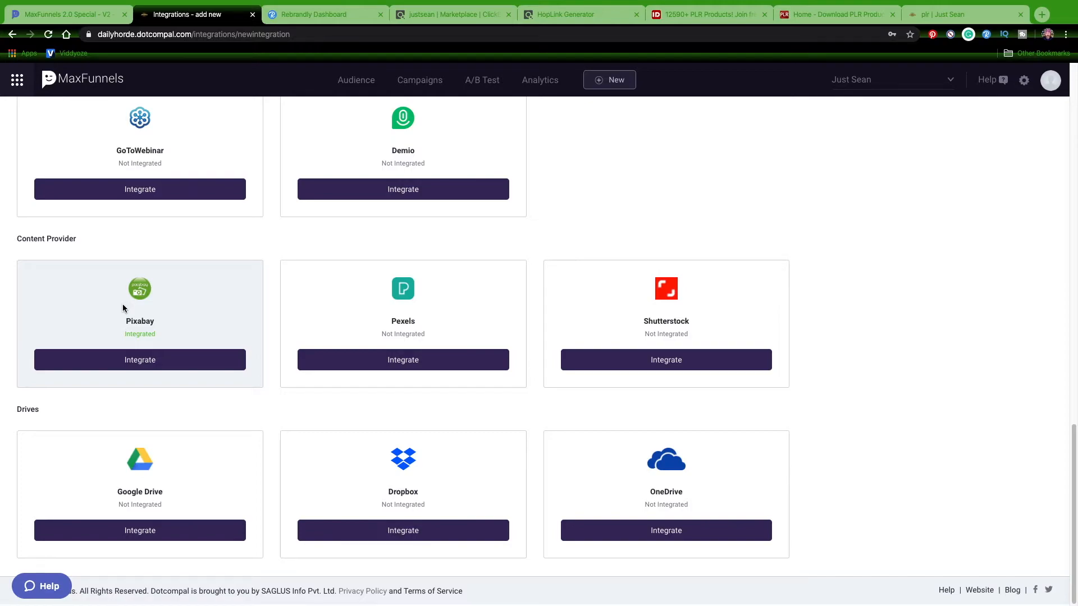
mouse_move(131, 308)
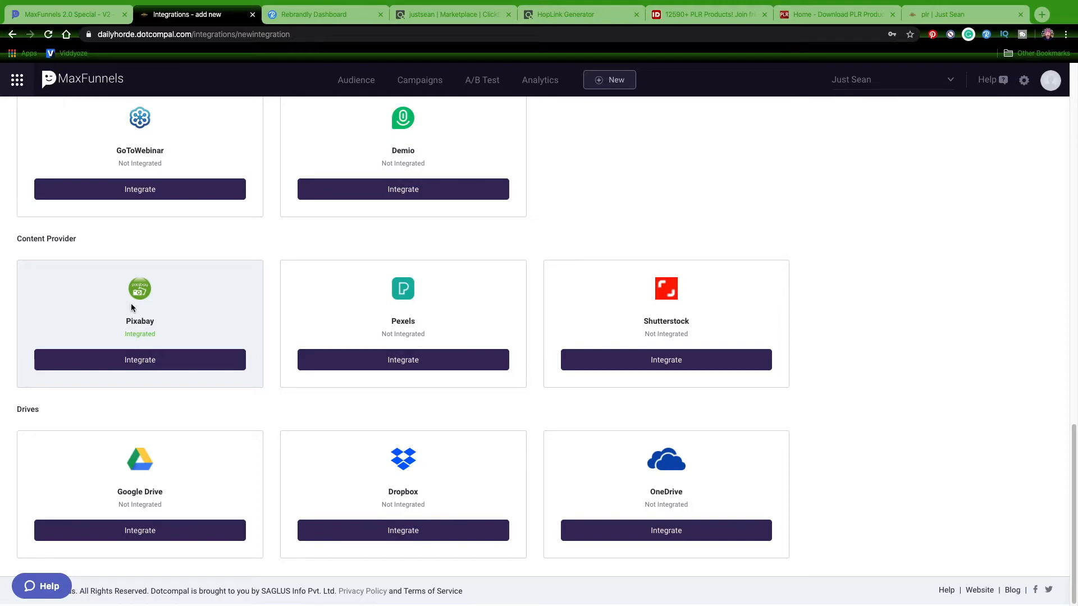
mouse_move(224, 365)
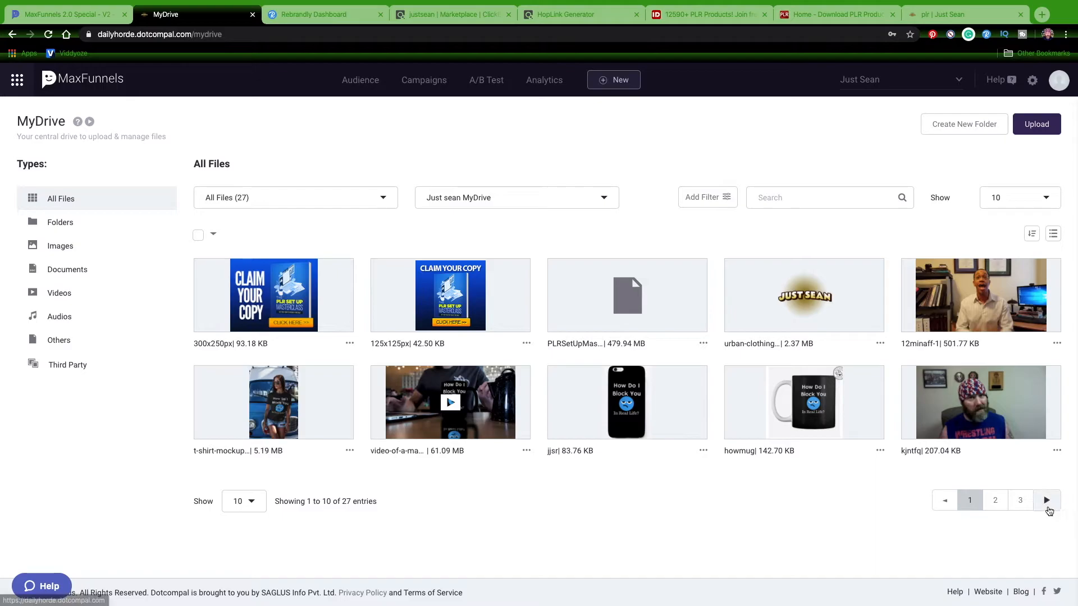
Browse third-party files in MyDrive, then view the All Audience segment with 167 unique viewers.
left_click(994, 499)
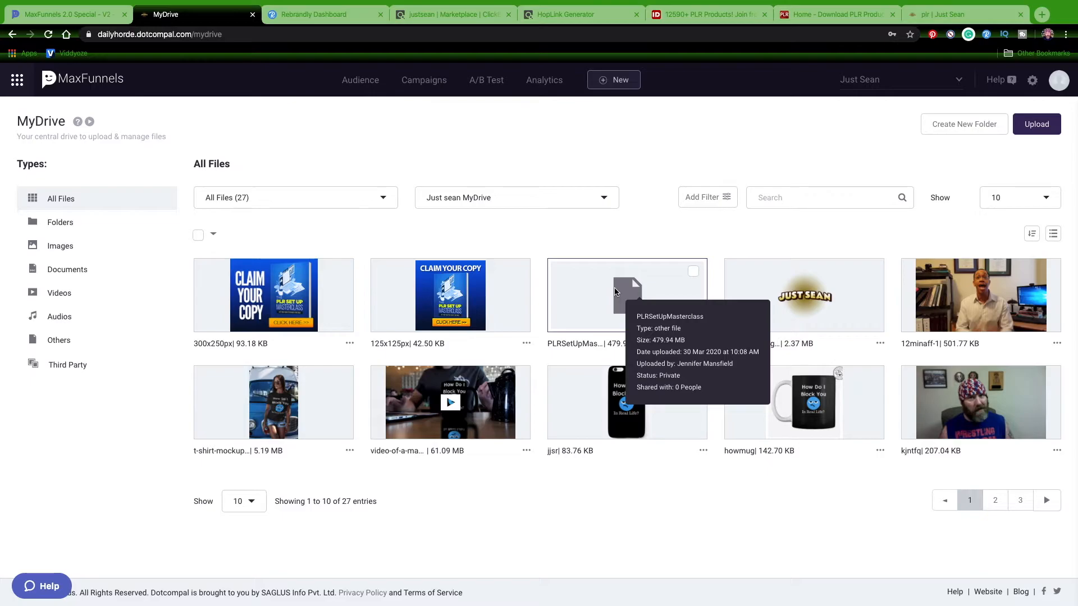
mouse_move(318, 589)
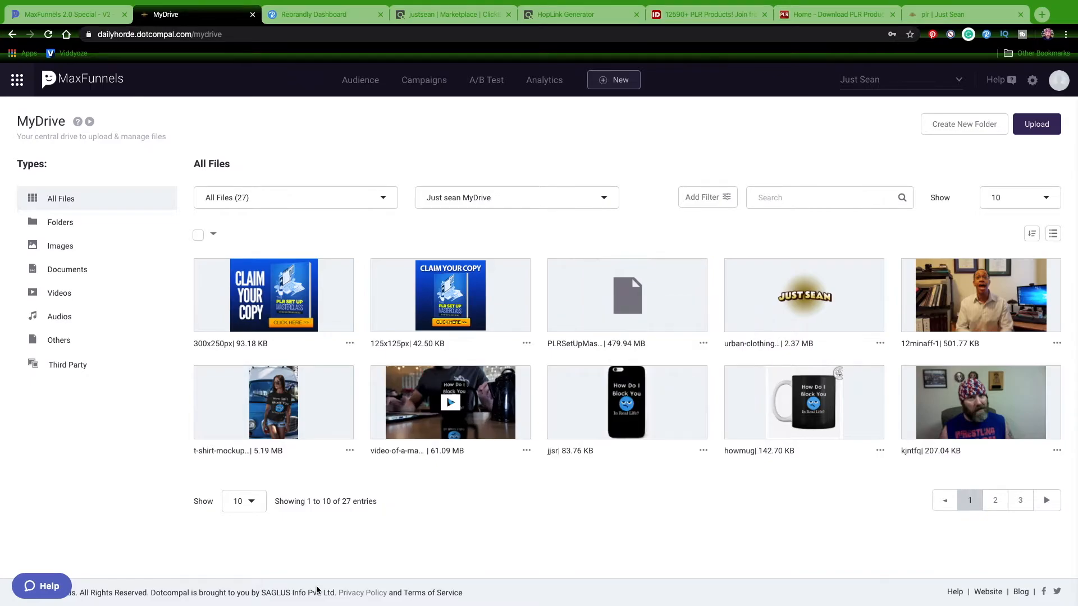
mouse_move(402, 545)
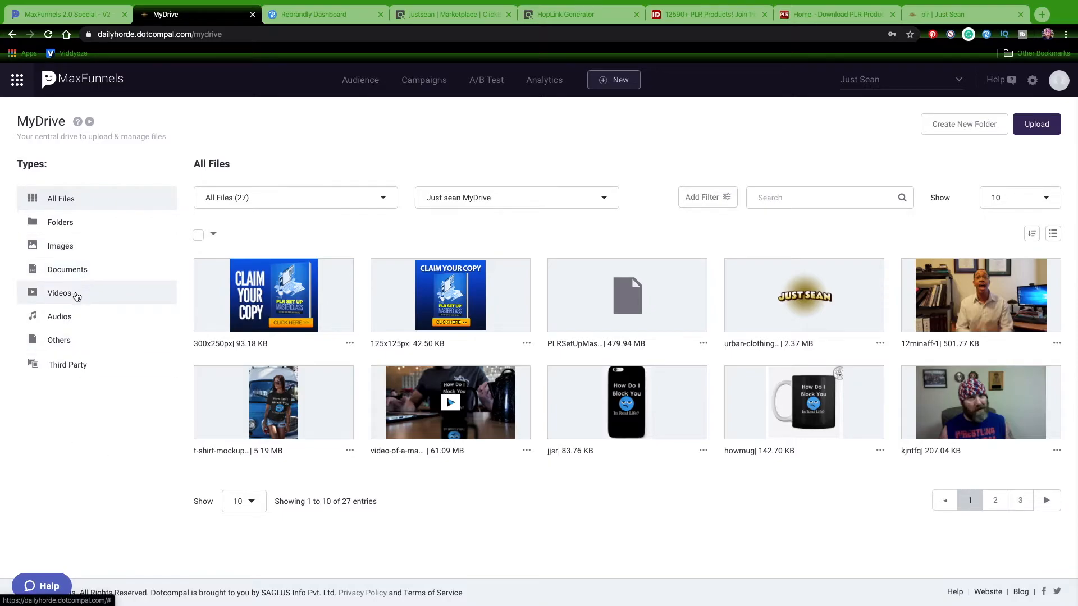
mouse_move(82, 342)
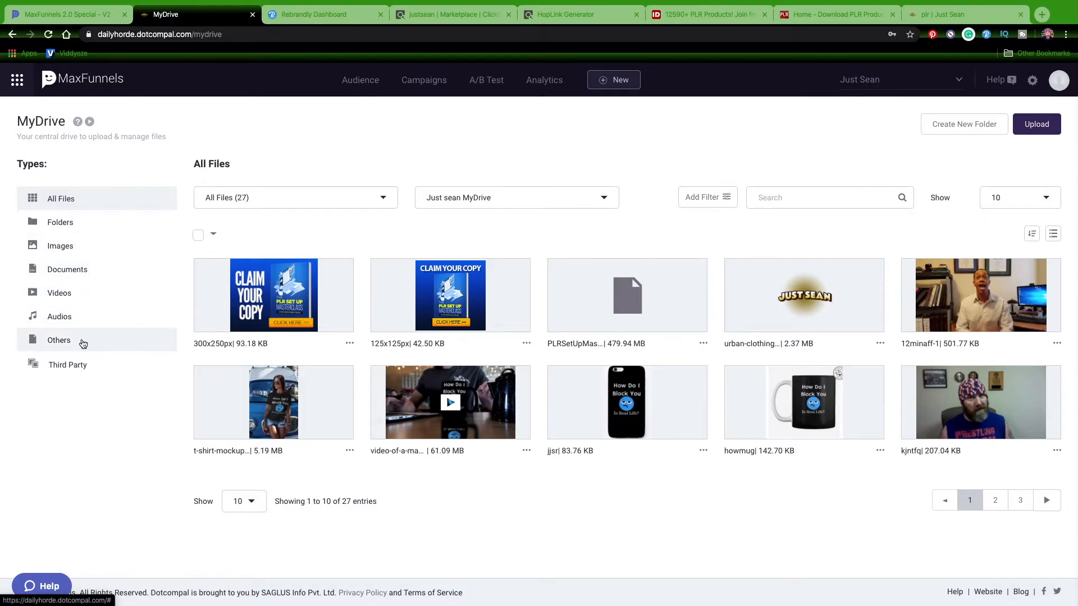
left_click(67, 364)
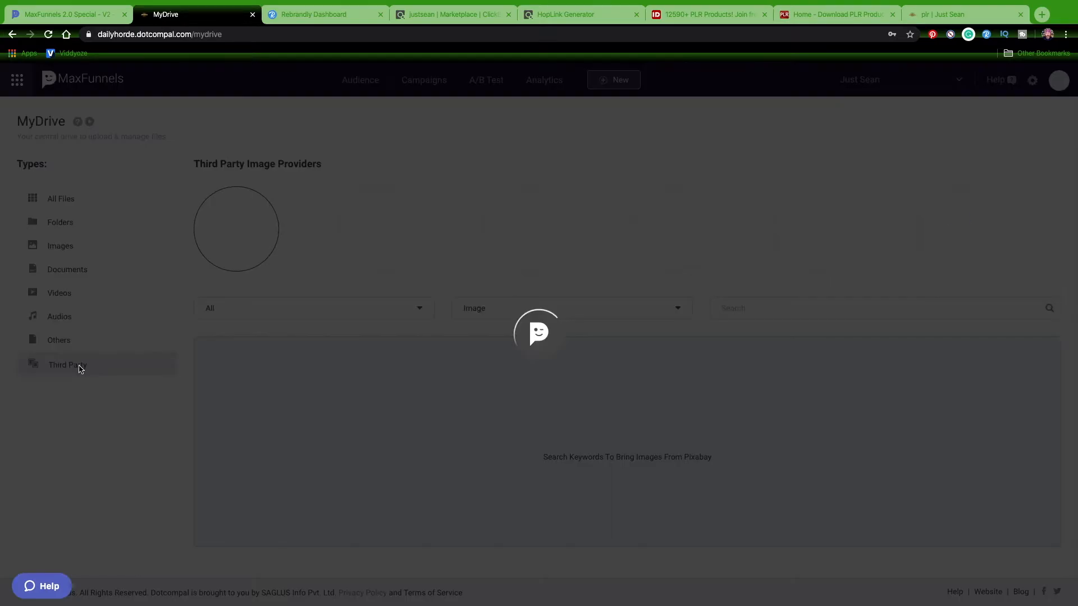
left_click(68, 365)
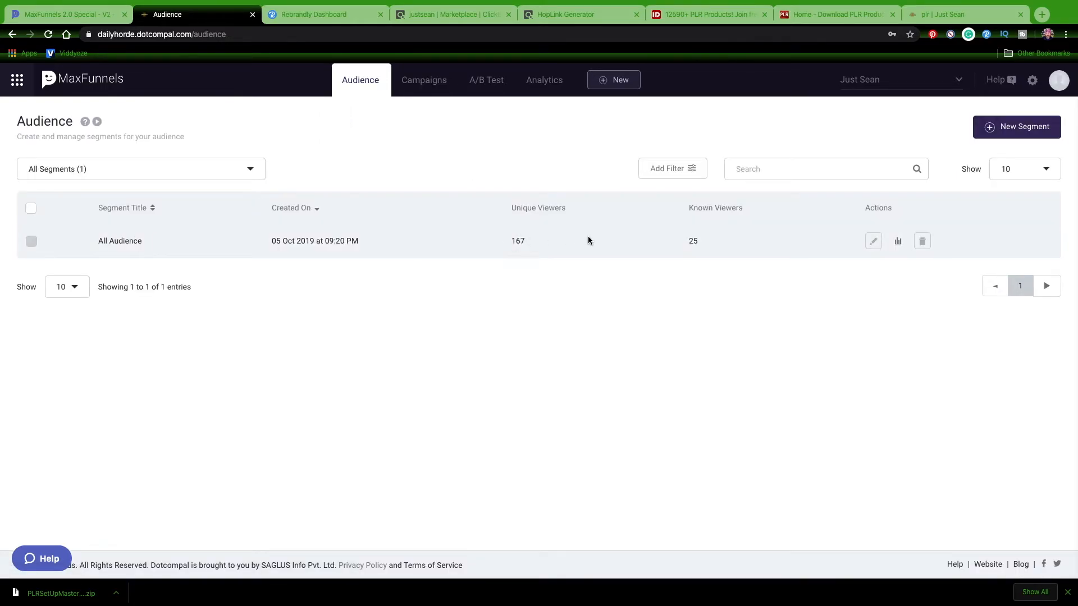
Highlight the 25 known viewers, then scroll the Accounts table of 29 contacts and lead scores.
double_click(517, 241)
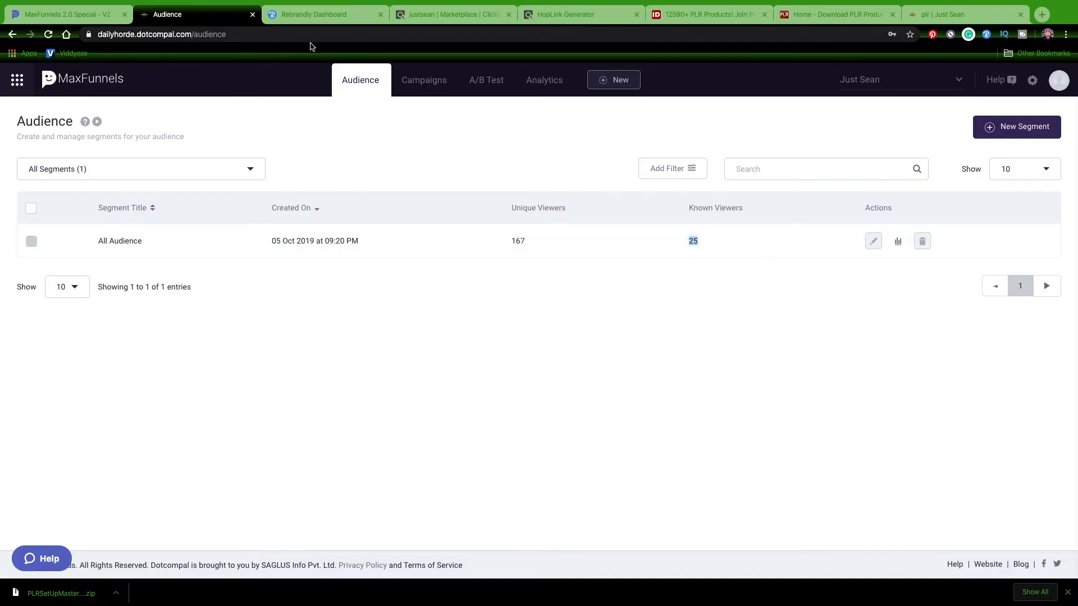
left_click(360, 79)
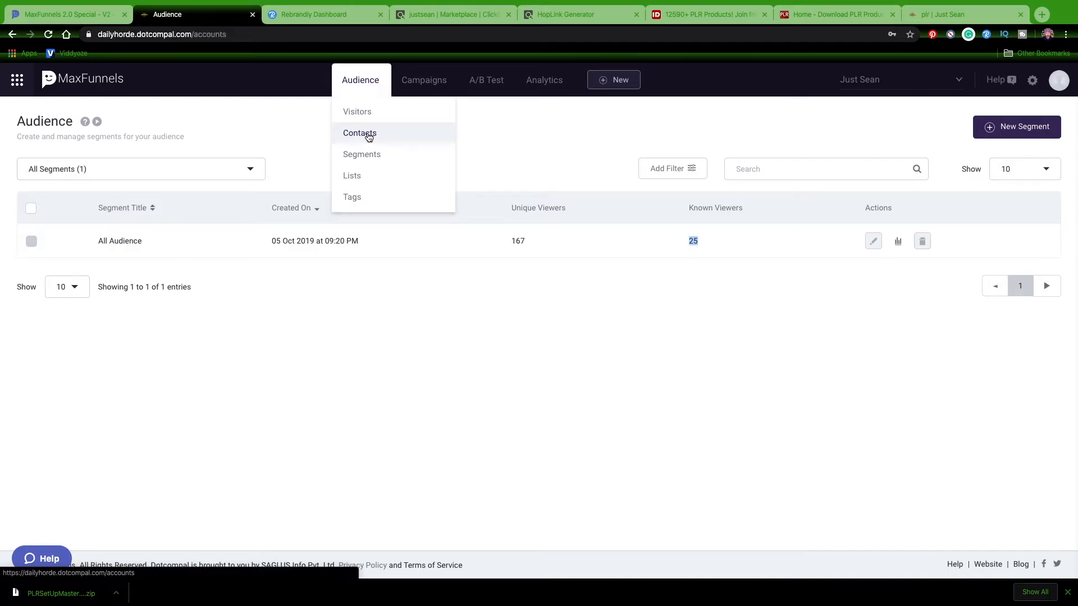
left_click(360, 133)
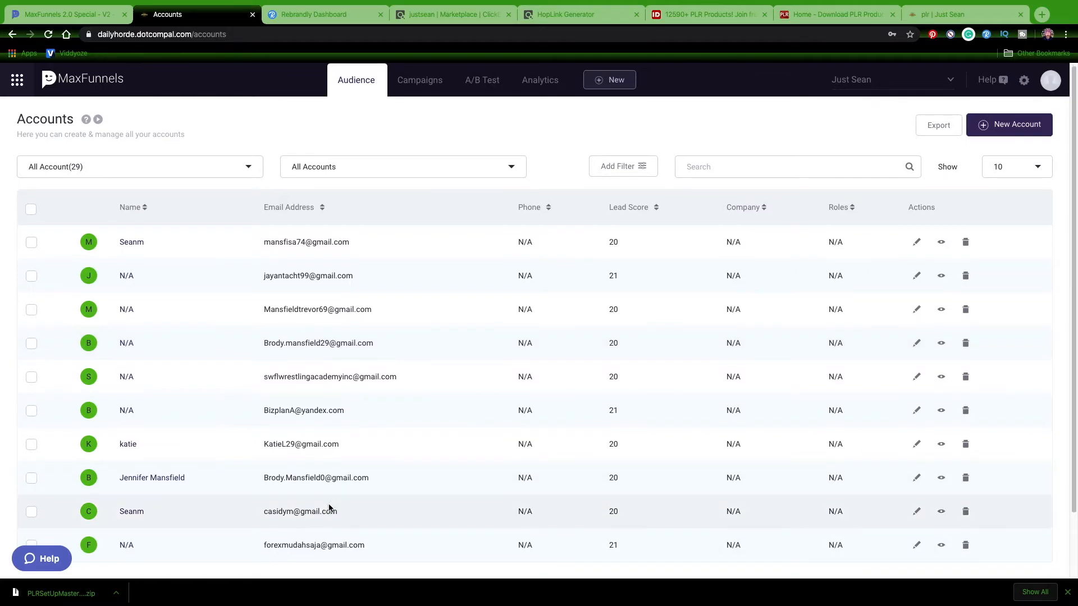
scroll("down", 3)
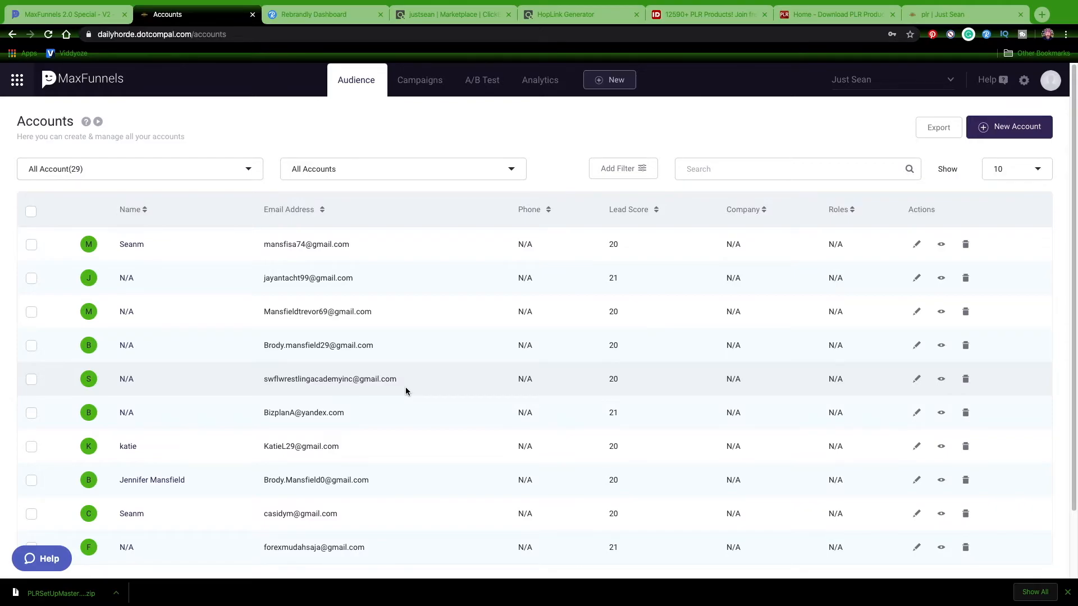
scroll("down", 3)
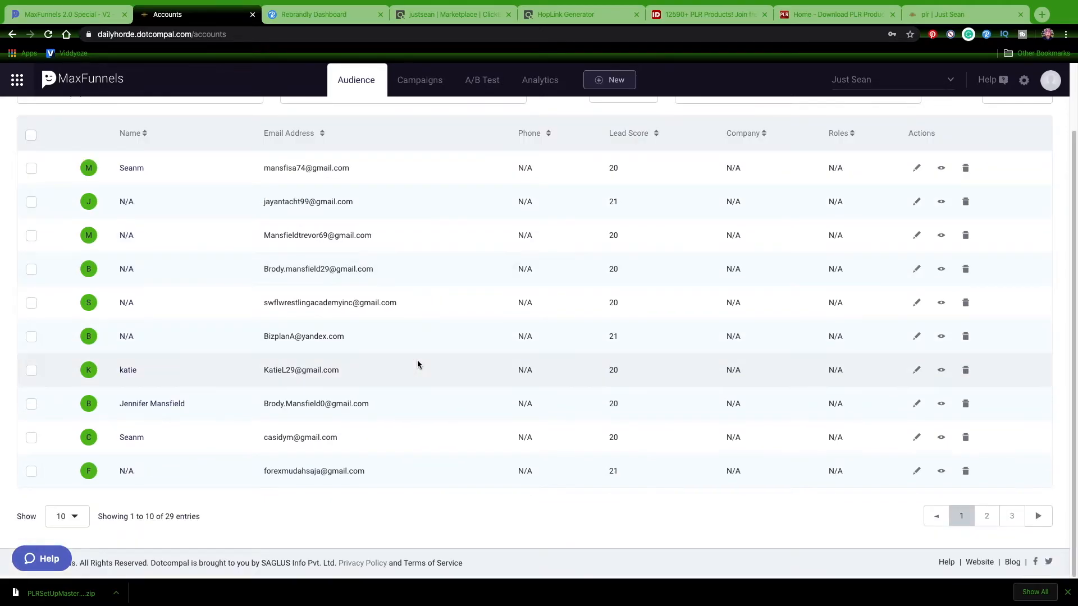
left_click(355, 79)
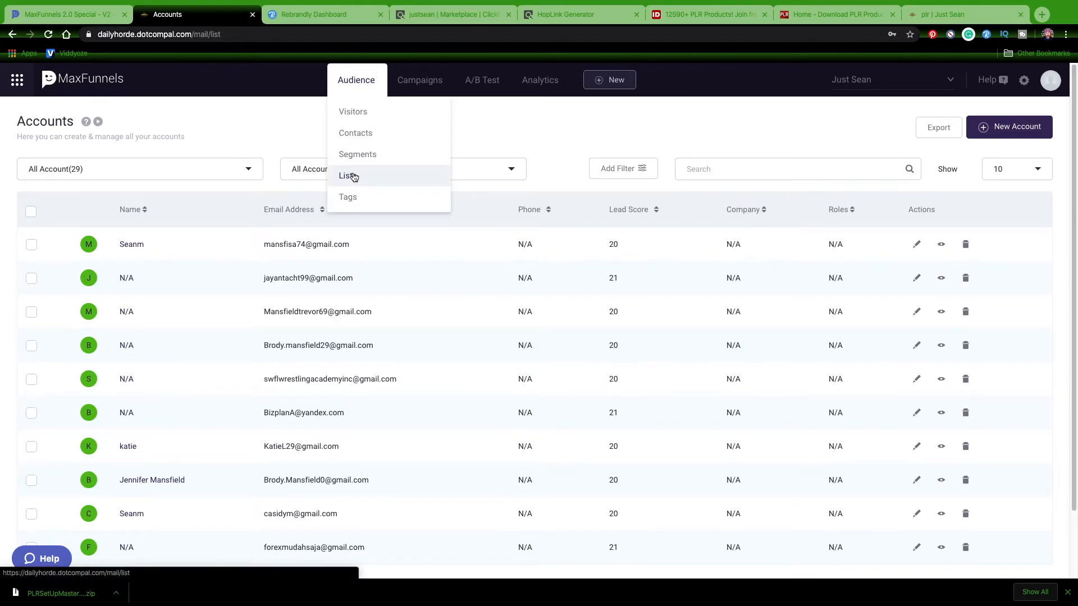
Create an empty mailing list named 'plr' from the Lists page, then check the Campaign menu.
left_click(348, 175)
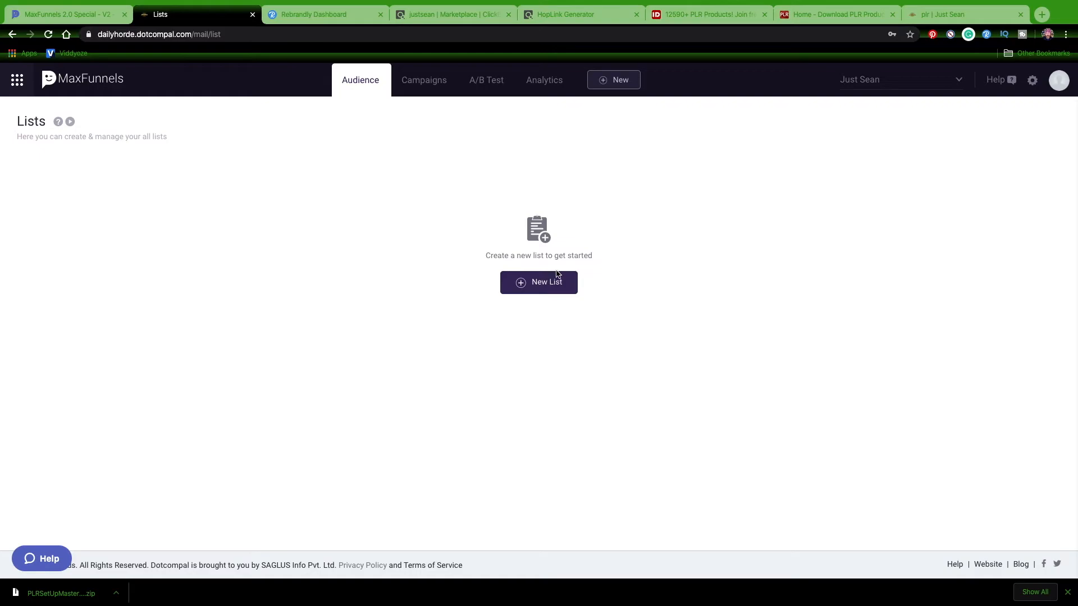
left_click(539, 283)
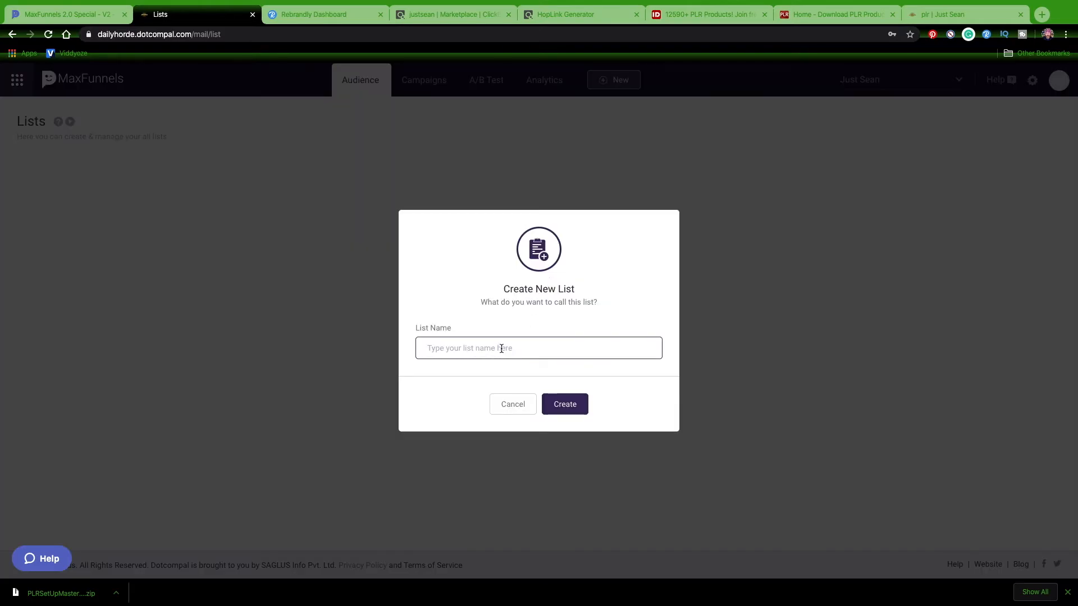
type("plr")
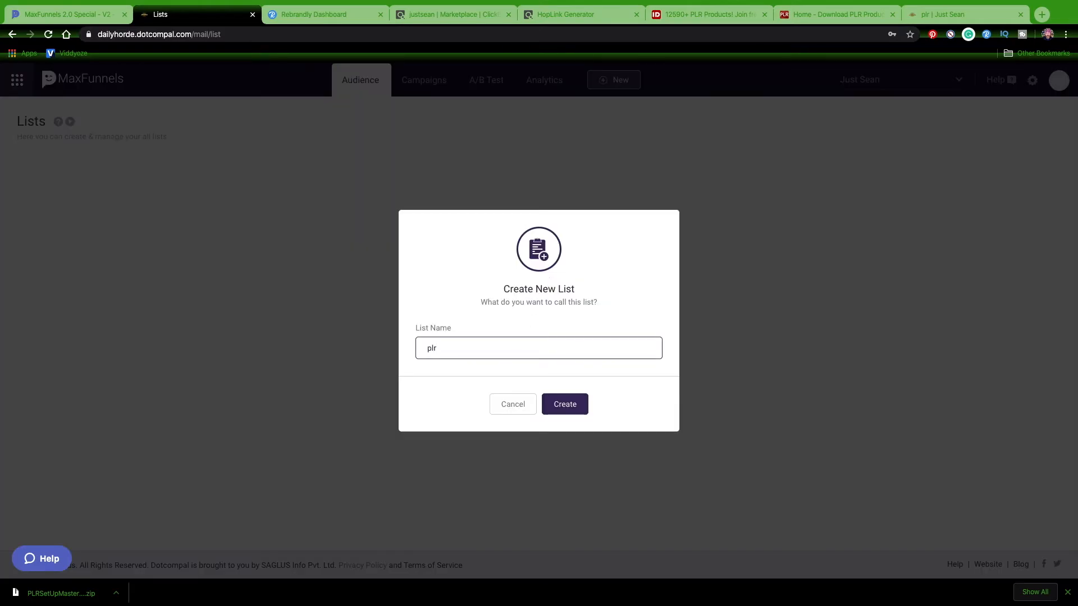
left_click(563, 404)
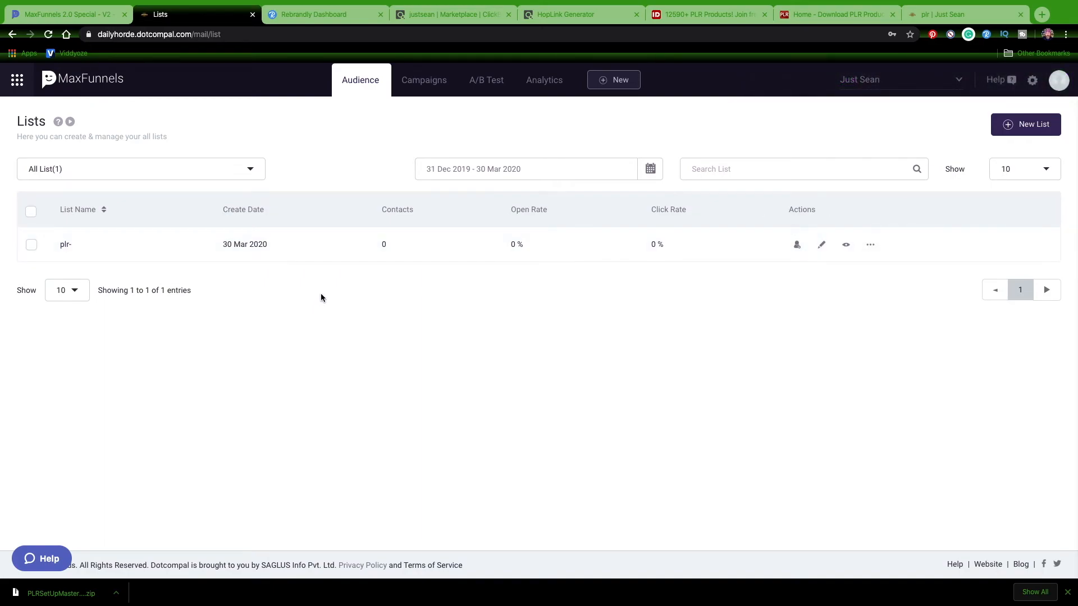
left_click(423, 80)
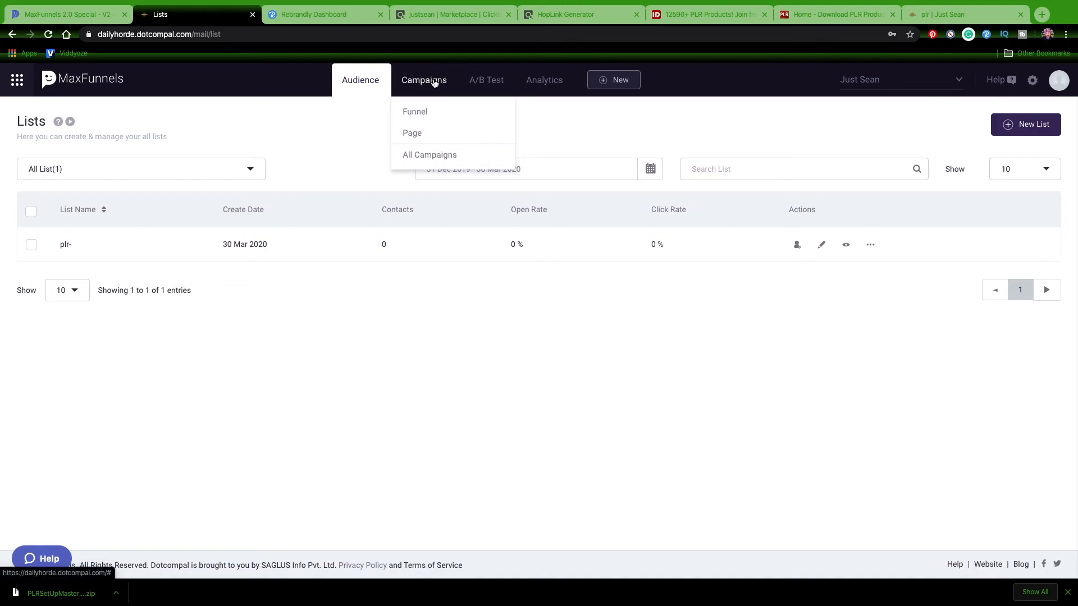
mouse_move(412, 133)
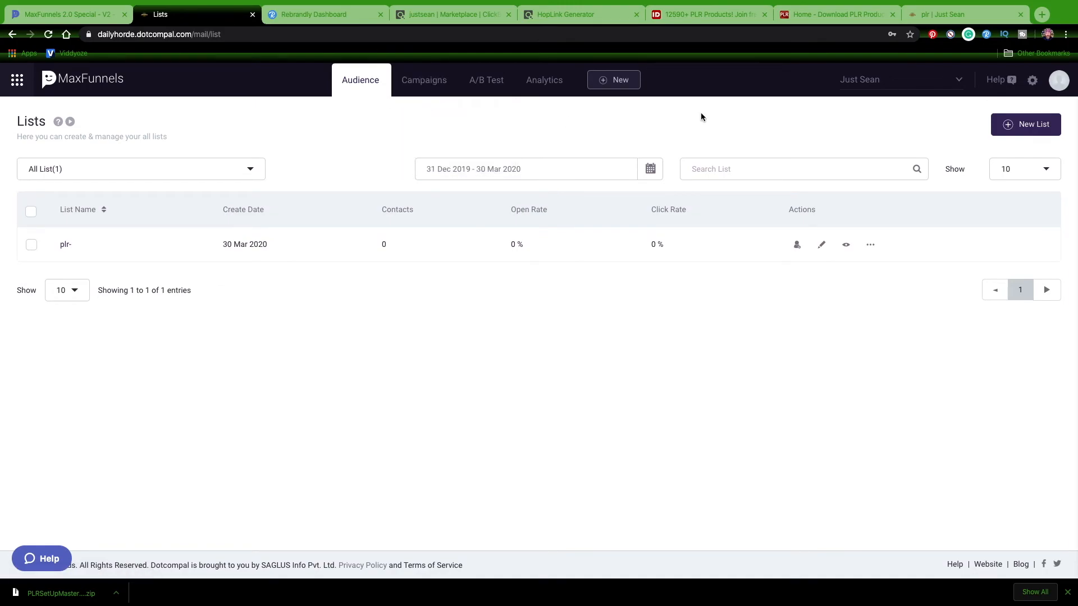
left_click(423, 79)
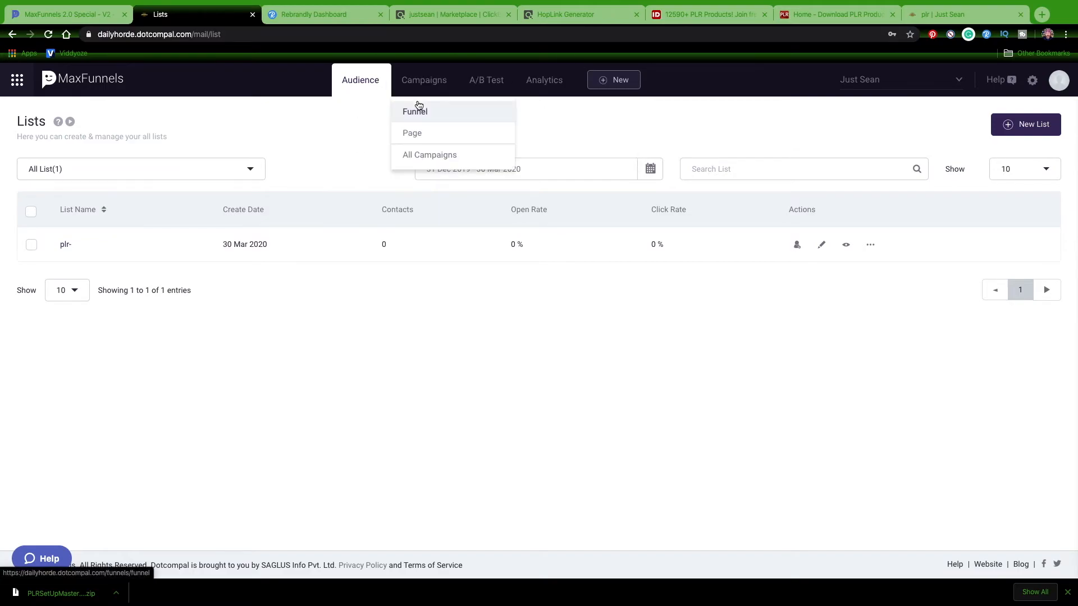